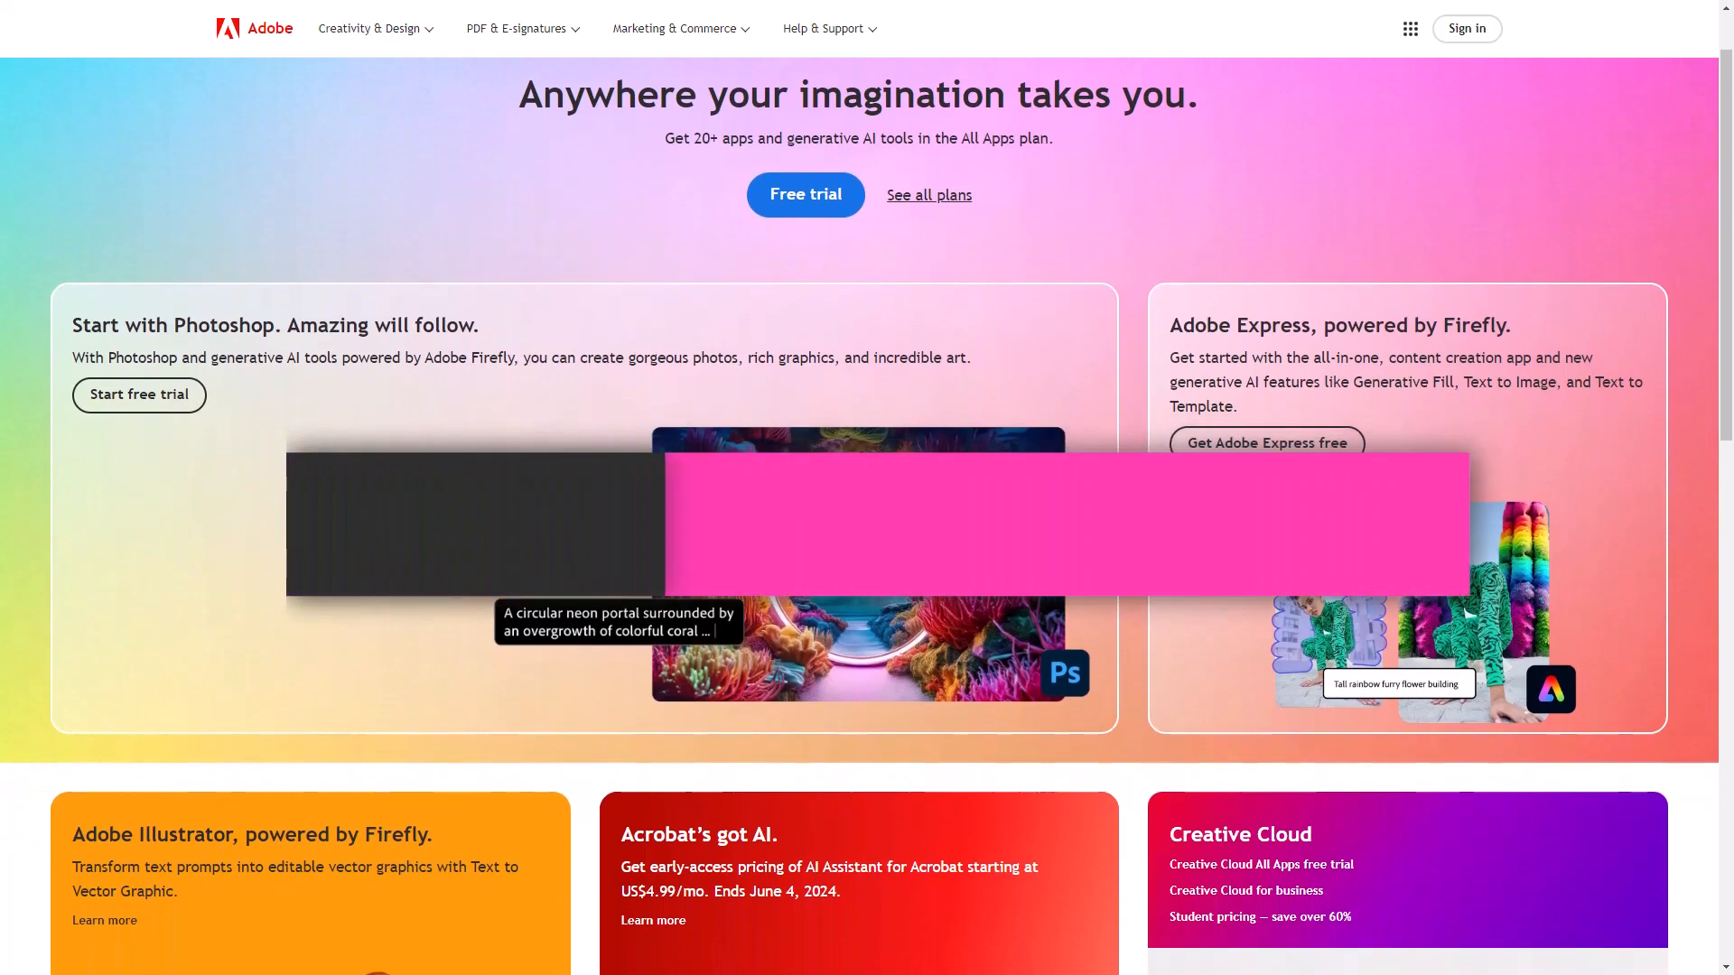
Reach the full Creative Cloud plans and pricing list from the Adobe page
scroll("down", 3)
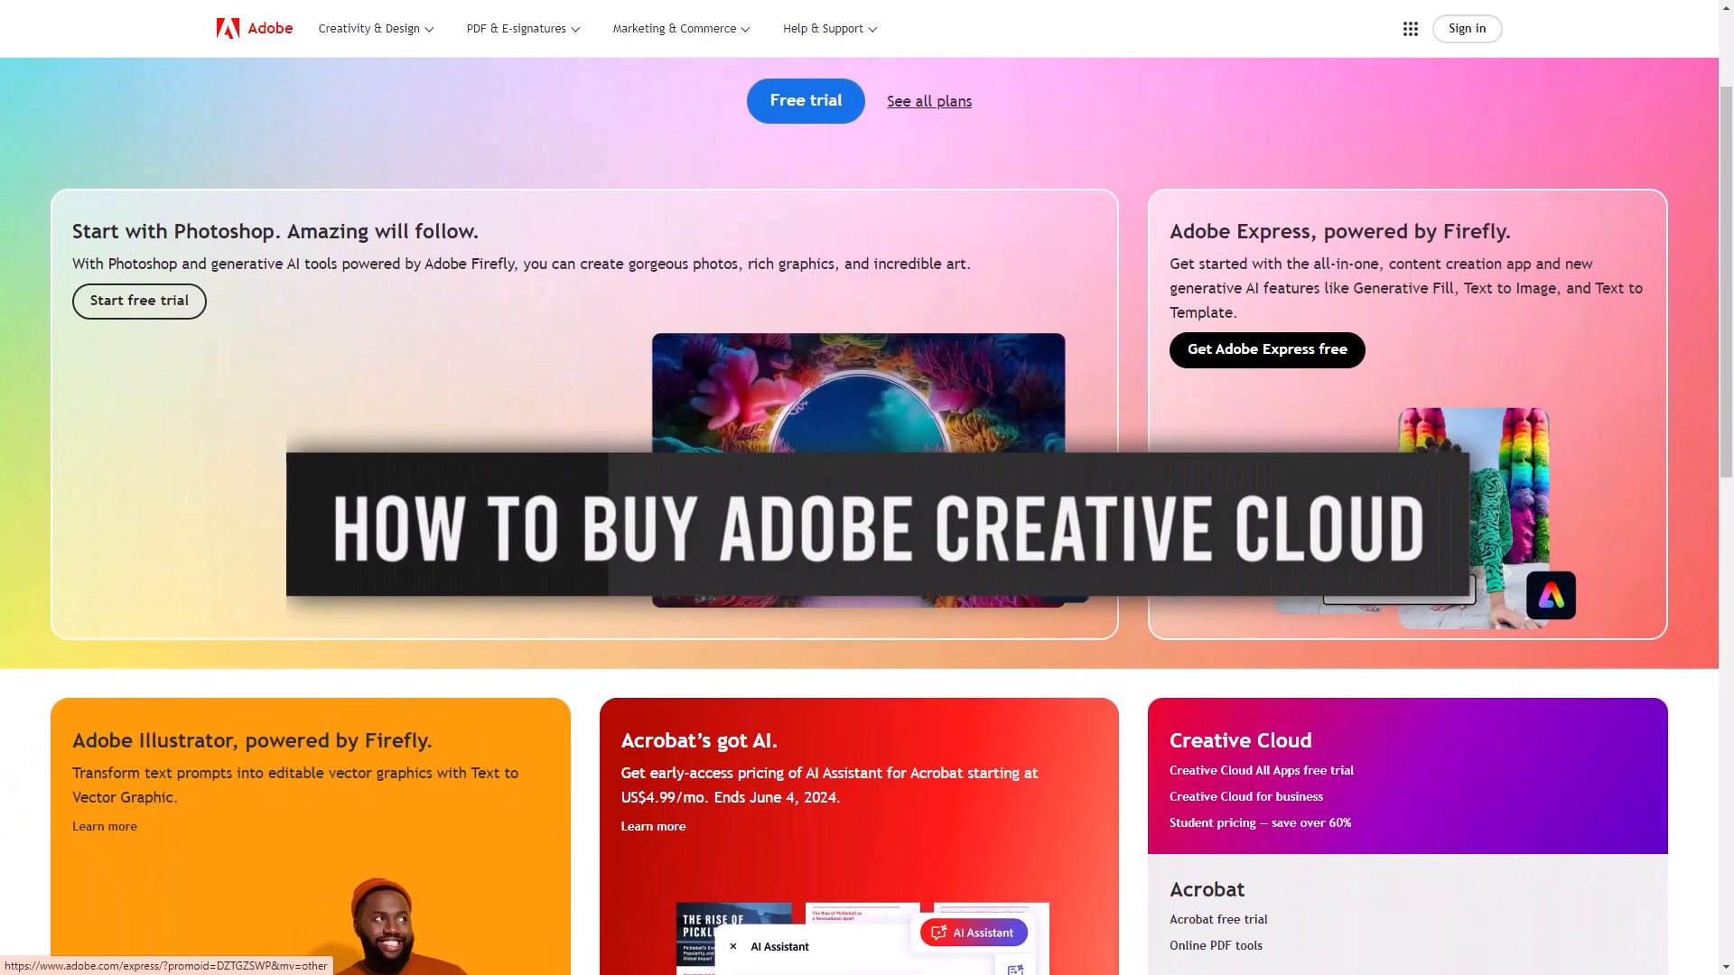
scroll("down", 3)
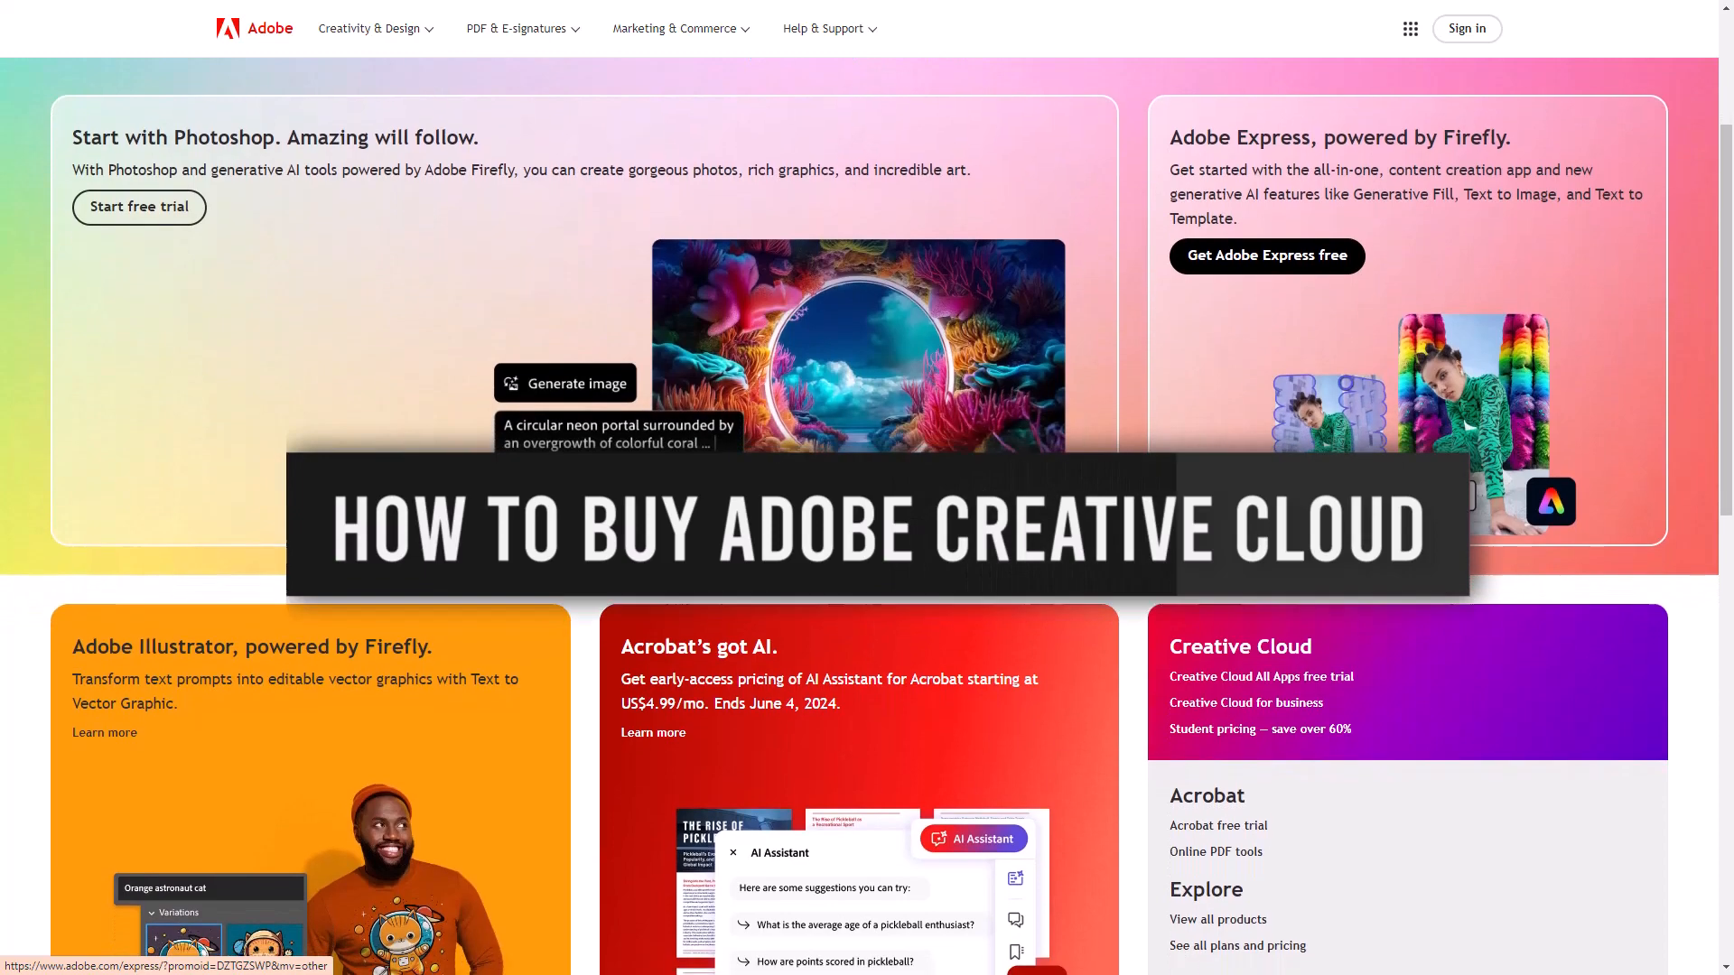
scroll("down", 3)
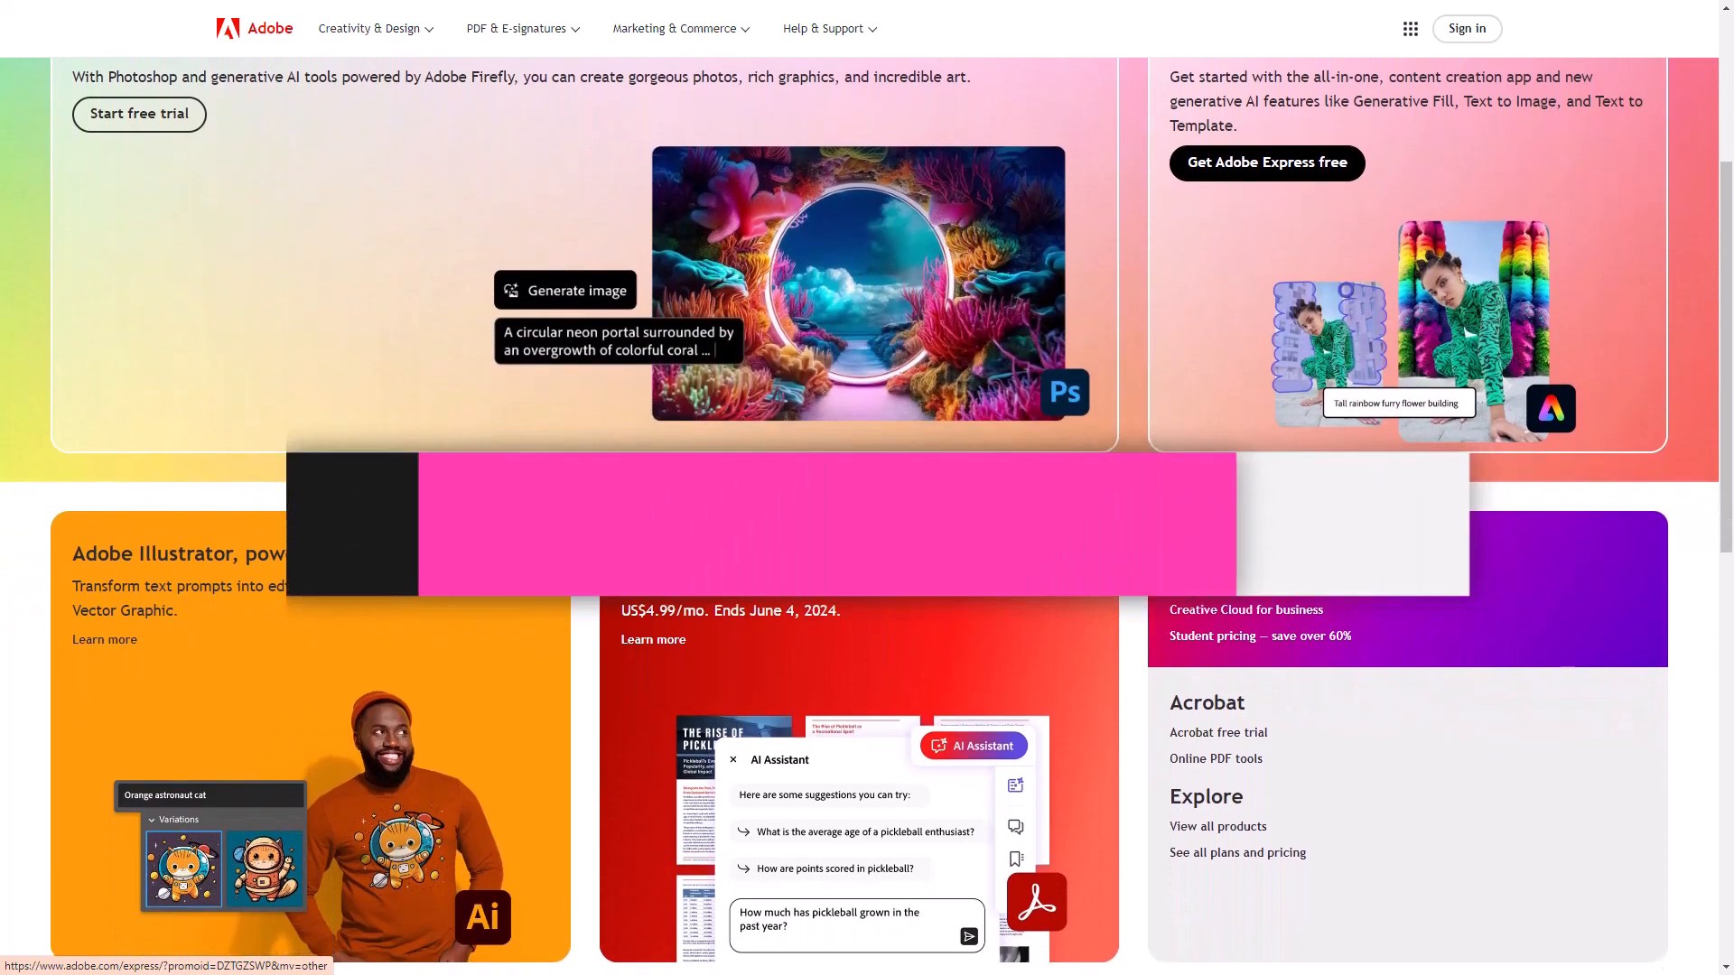
left_click(1237, 851)
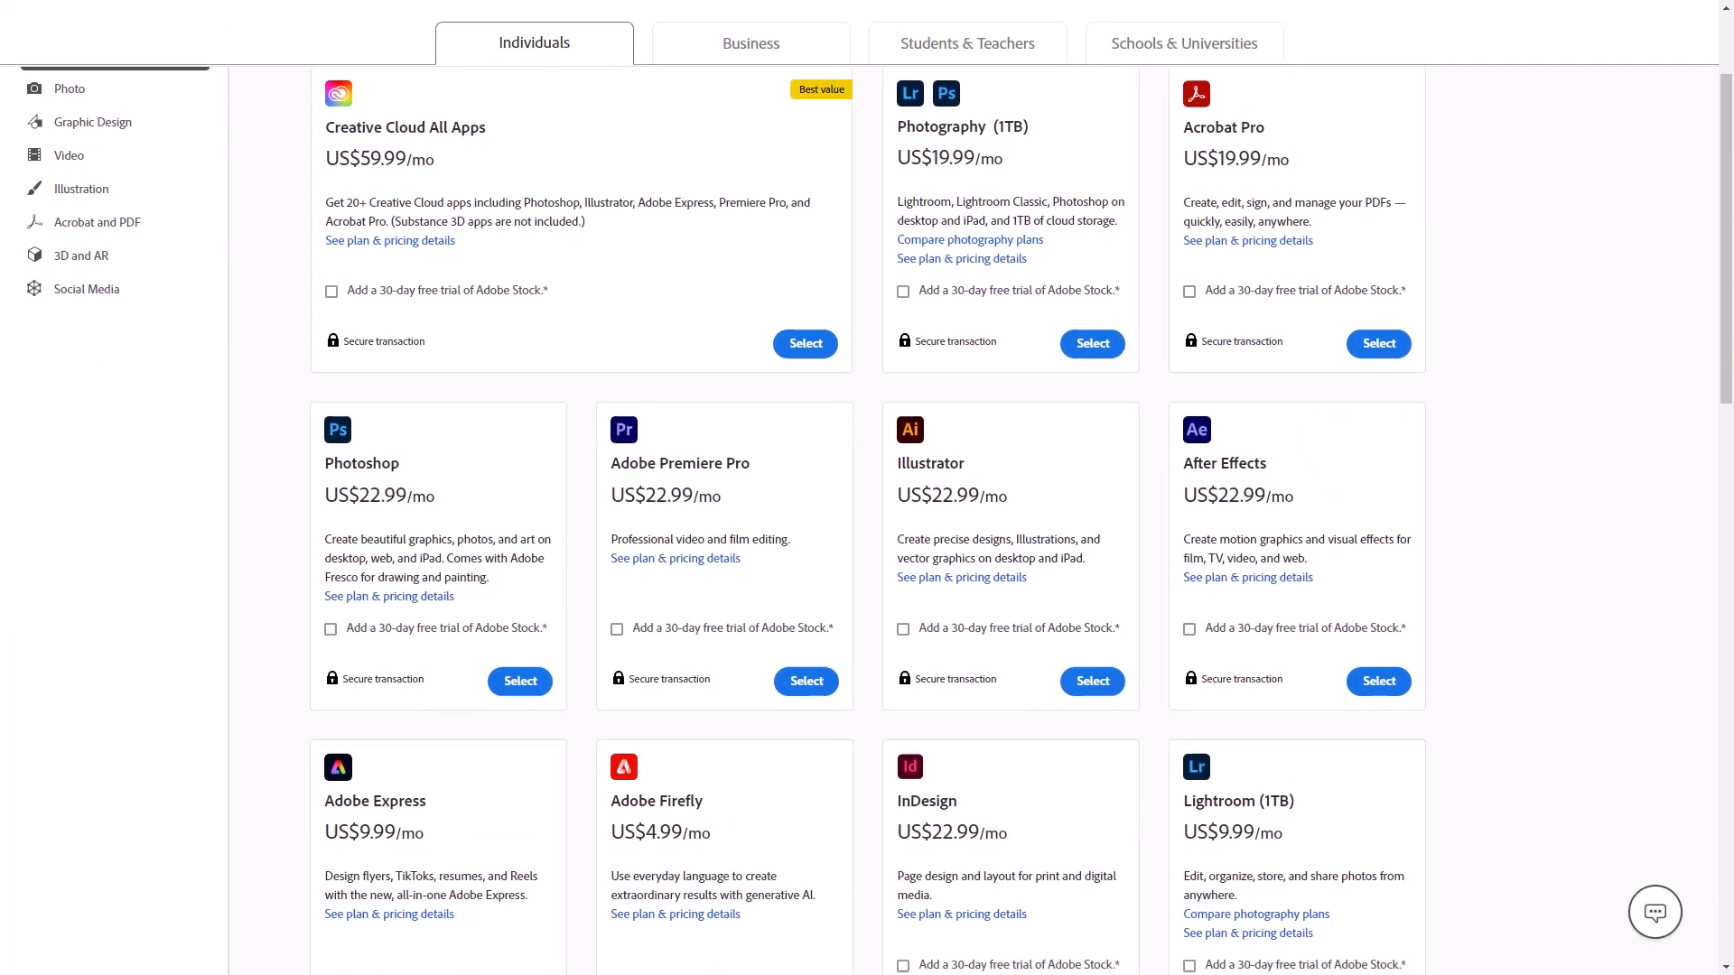
Browse down through the Individuals plan cards and their monthly prices
scroll("down", 3)
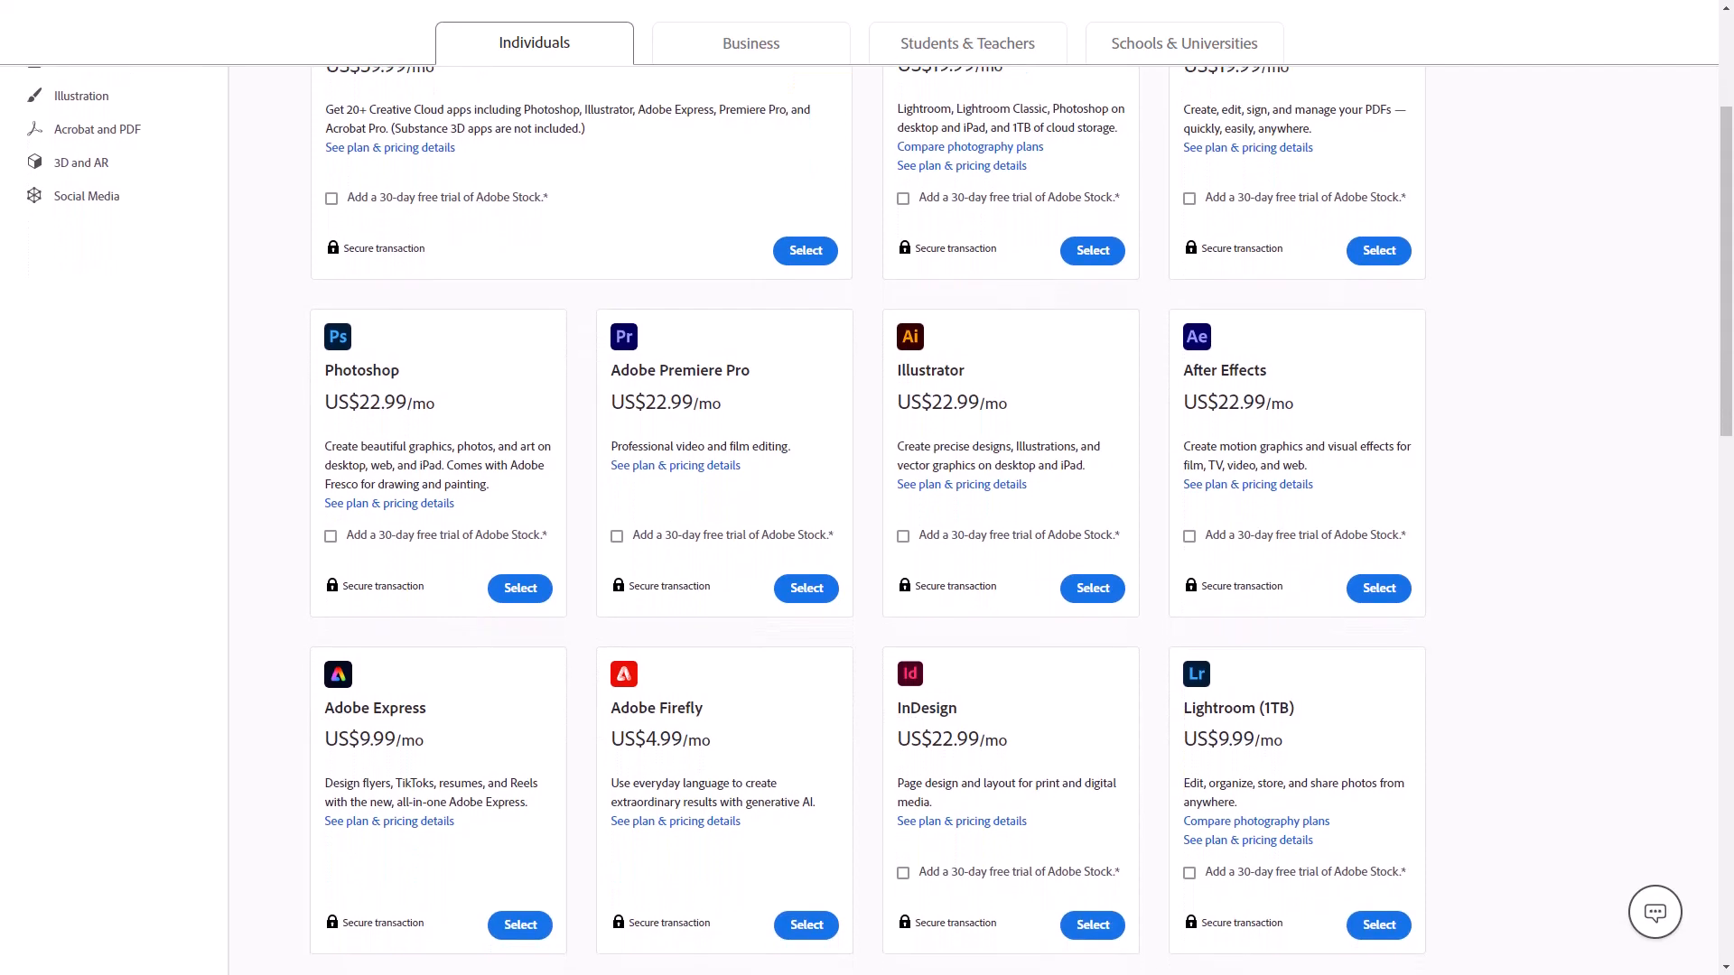
scroll("down", 3)
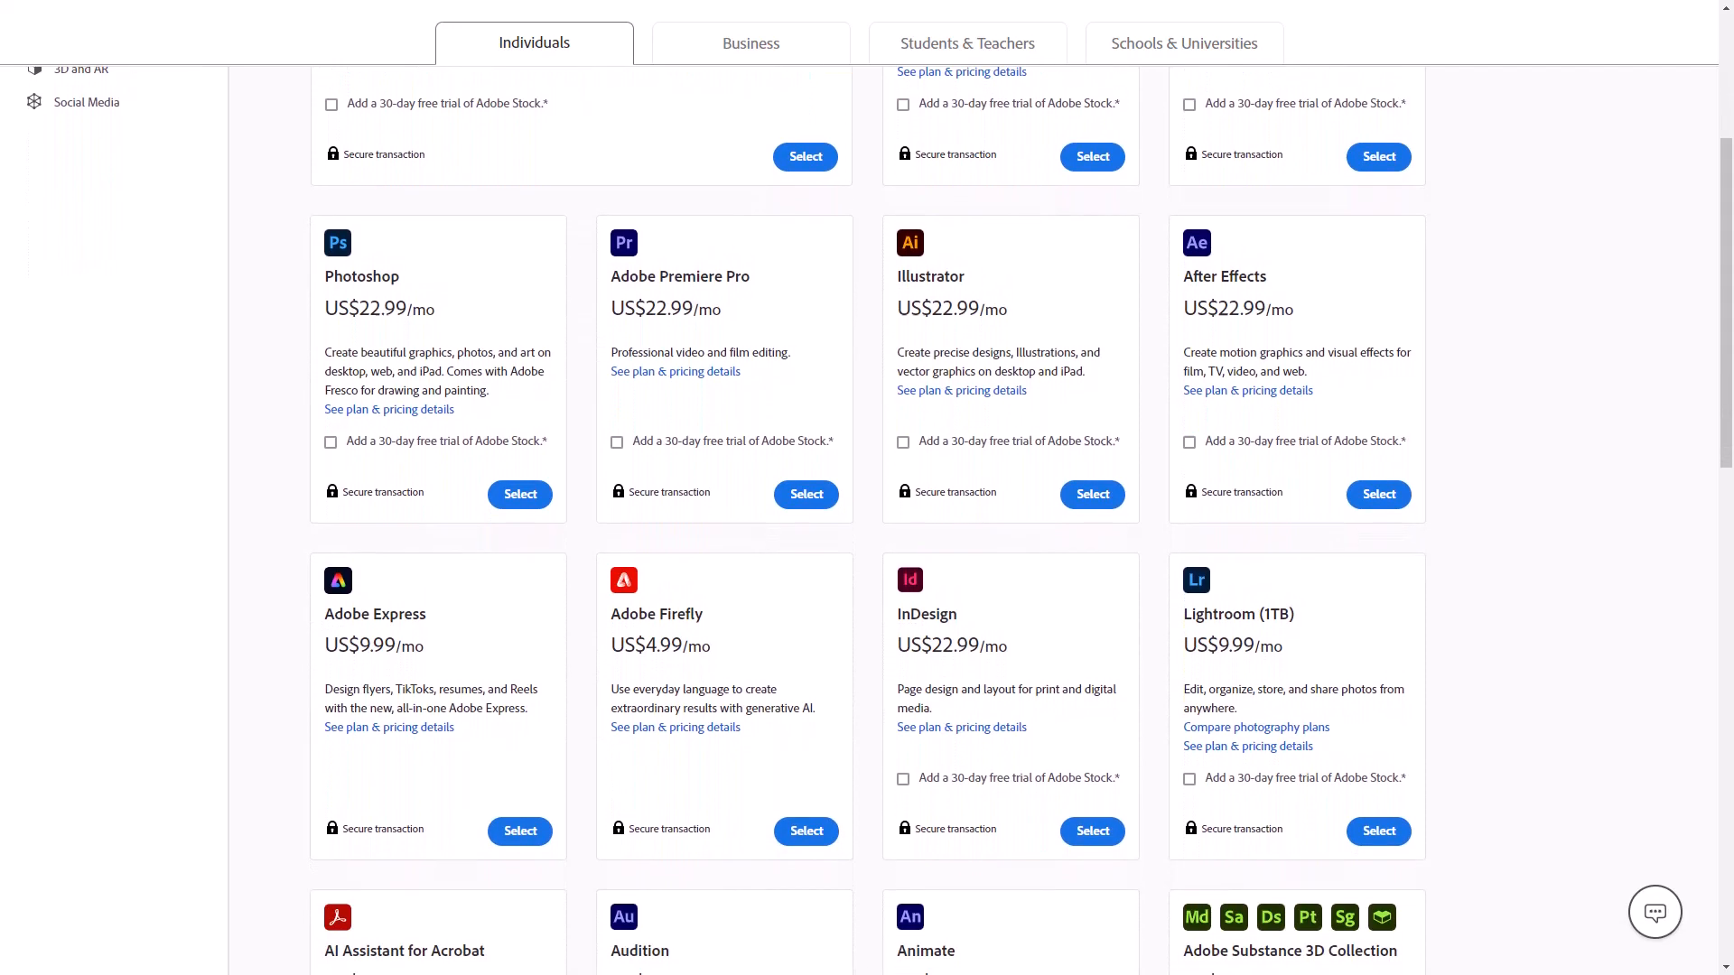
scroll("down", 3)
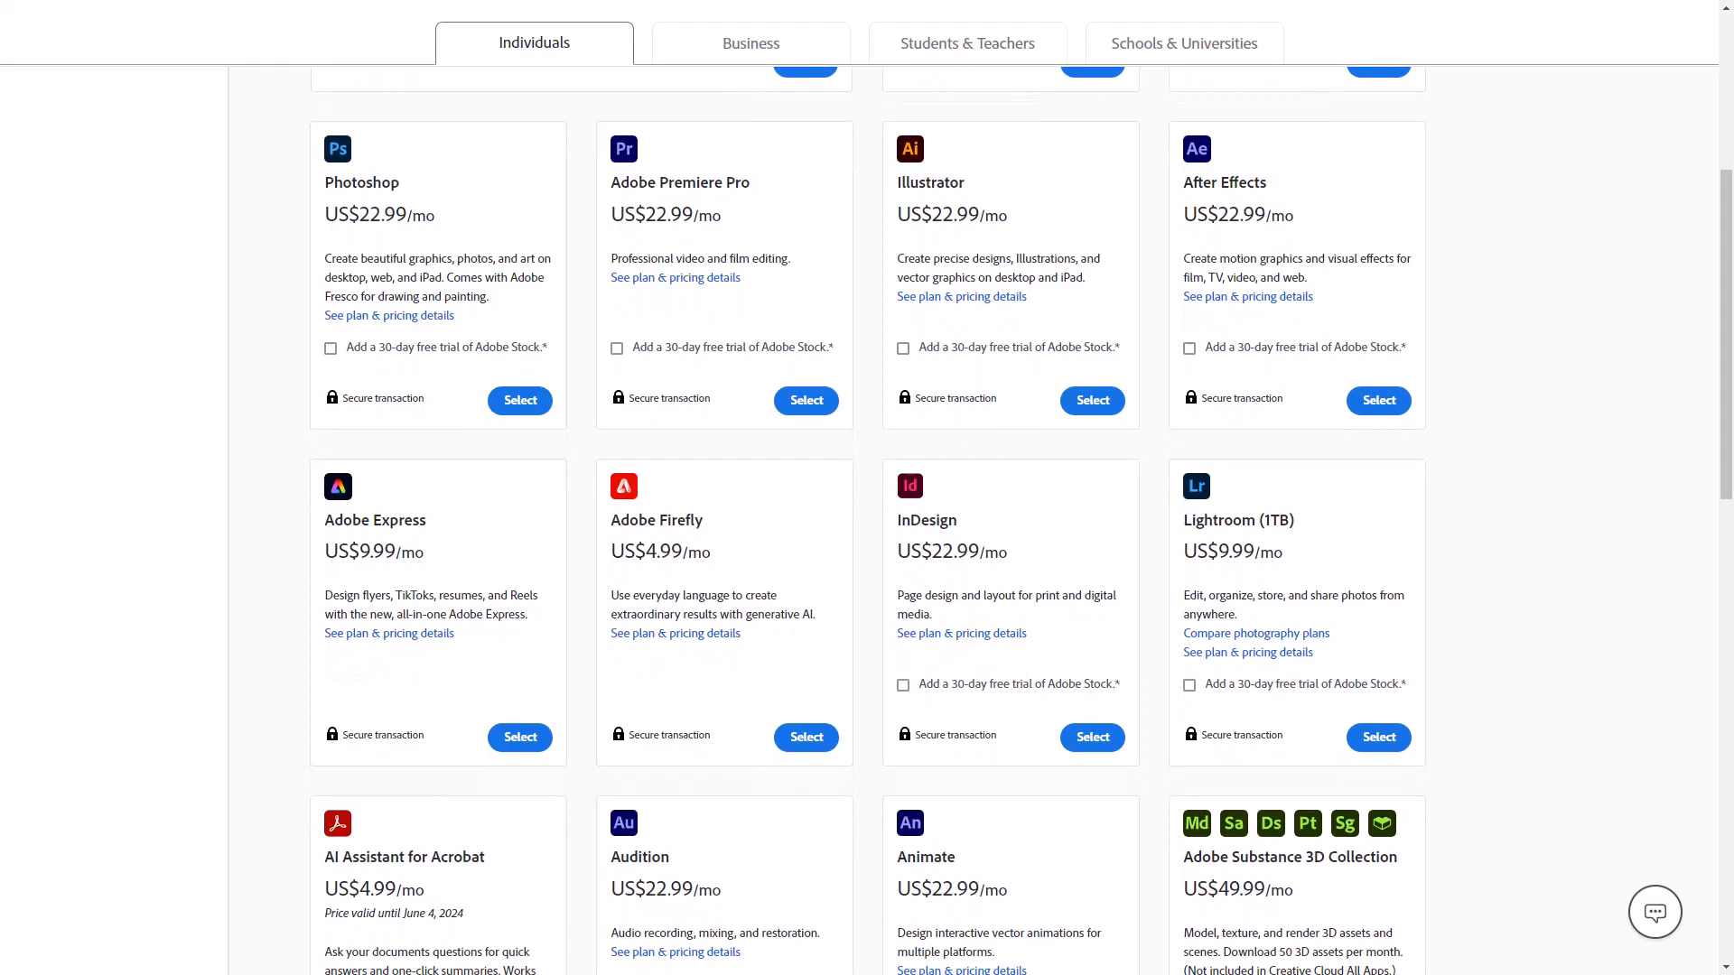
scroll("down", 3)
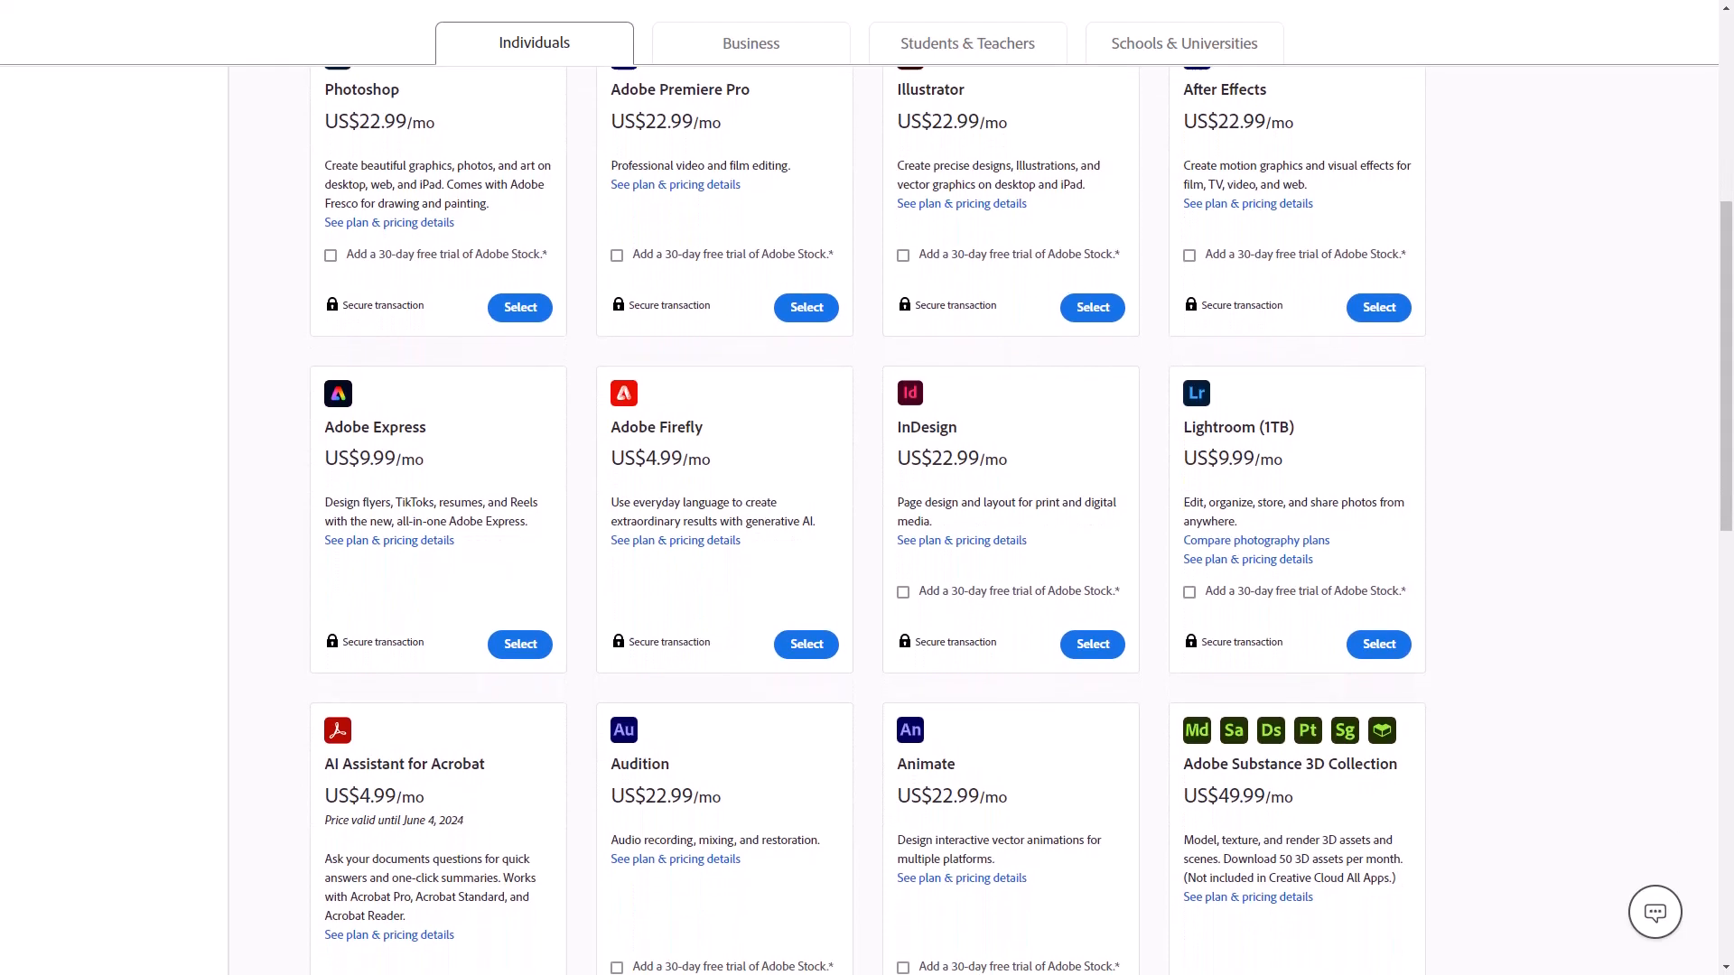
scroll("down", 3)
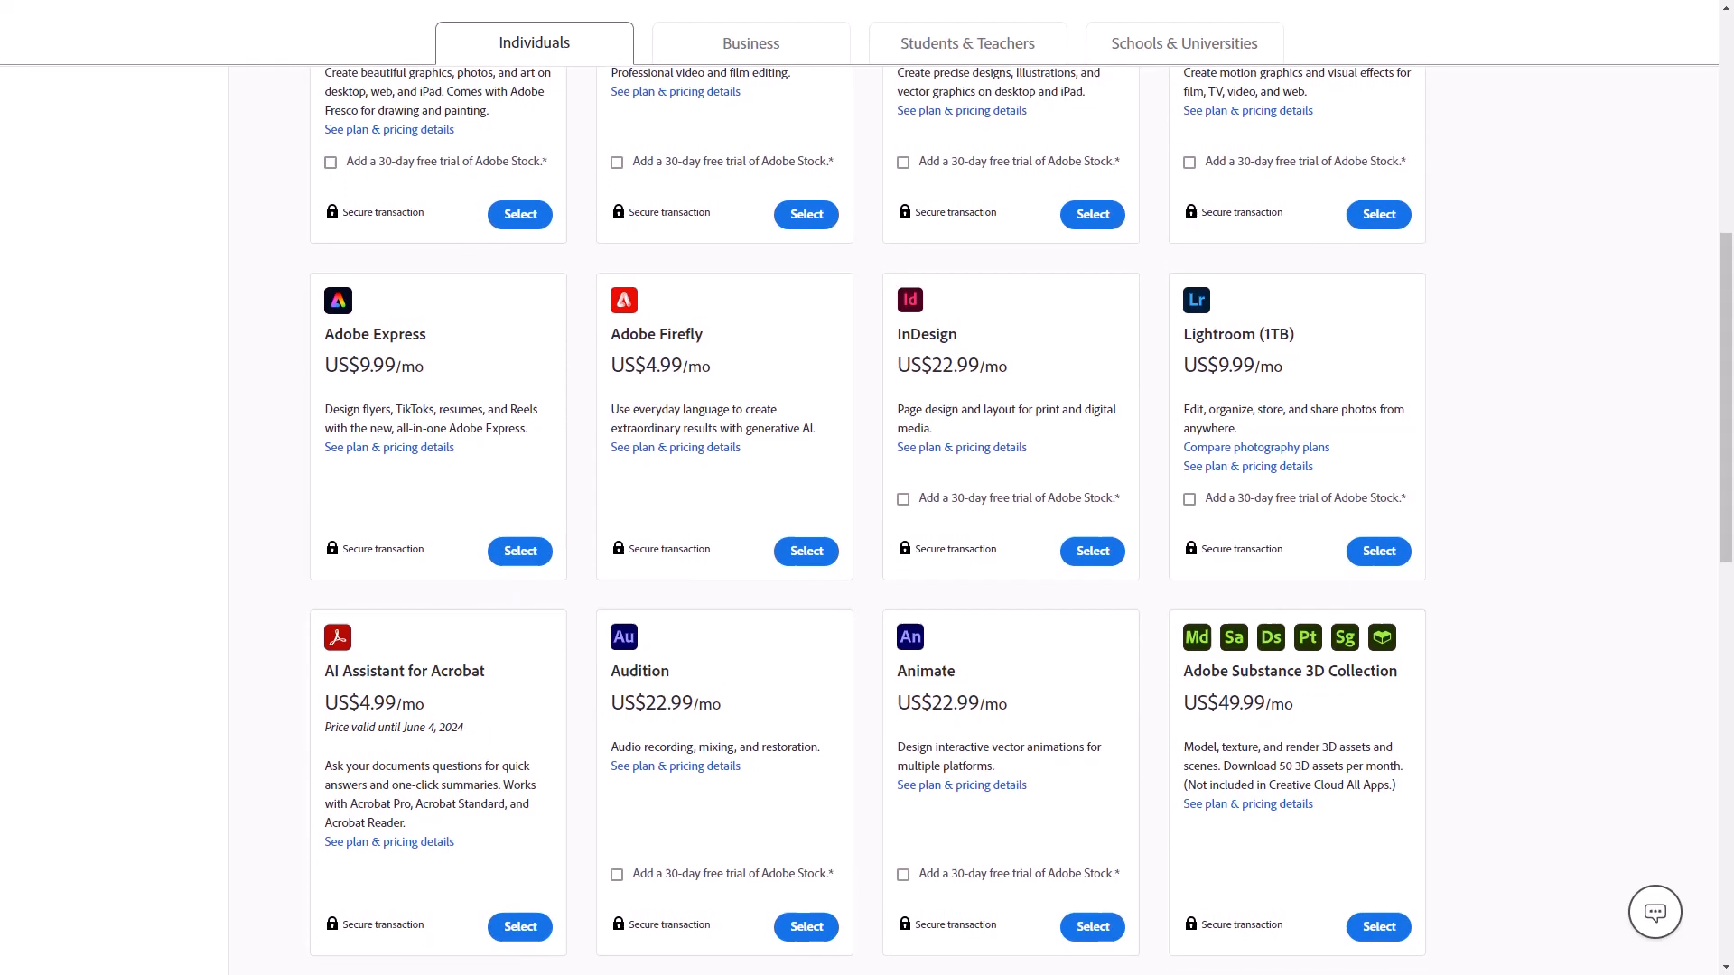
scroll("down", 3)
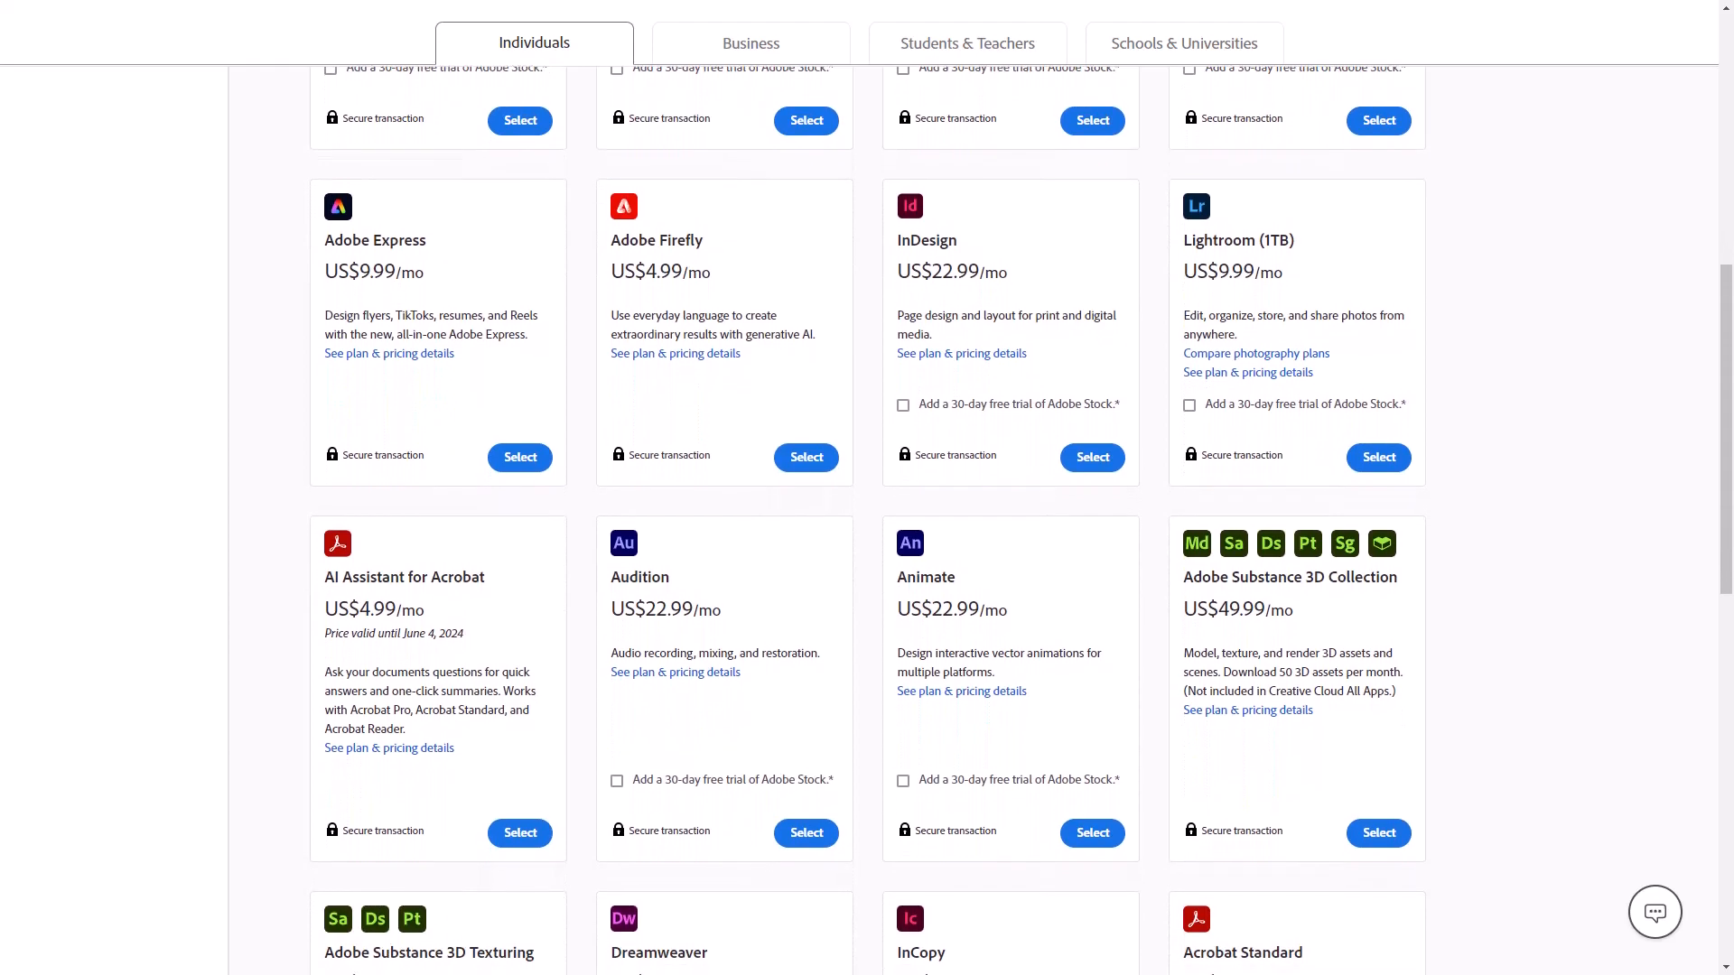
scroll("down", 3)
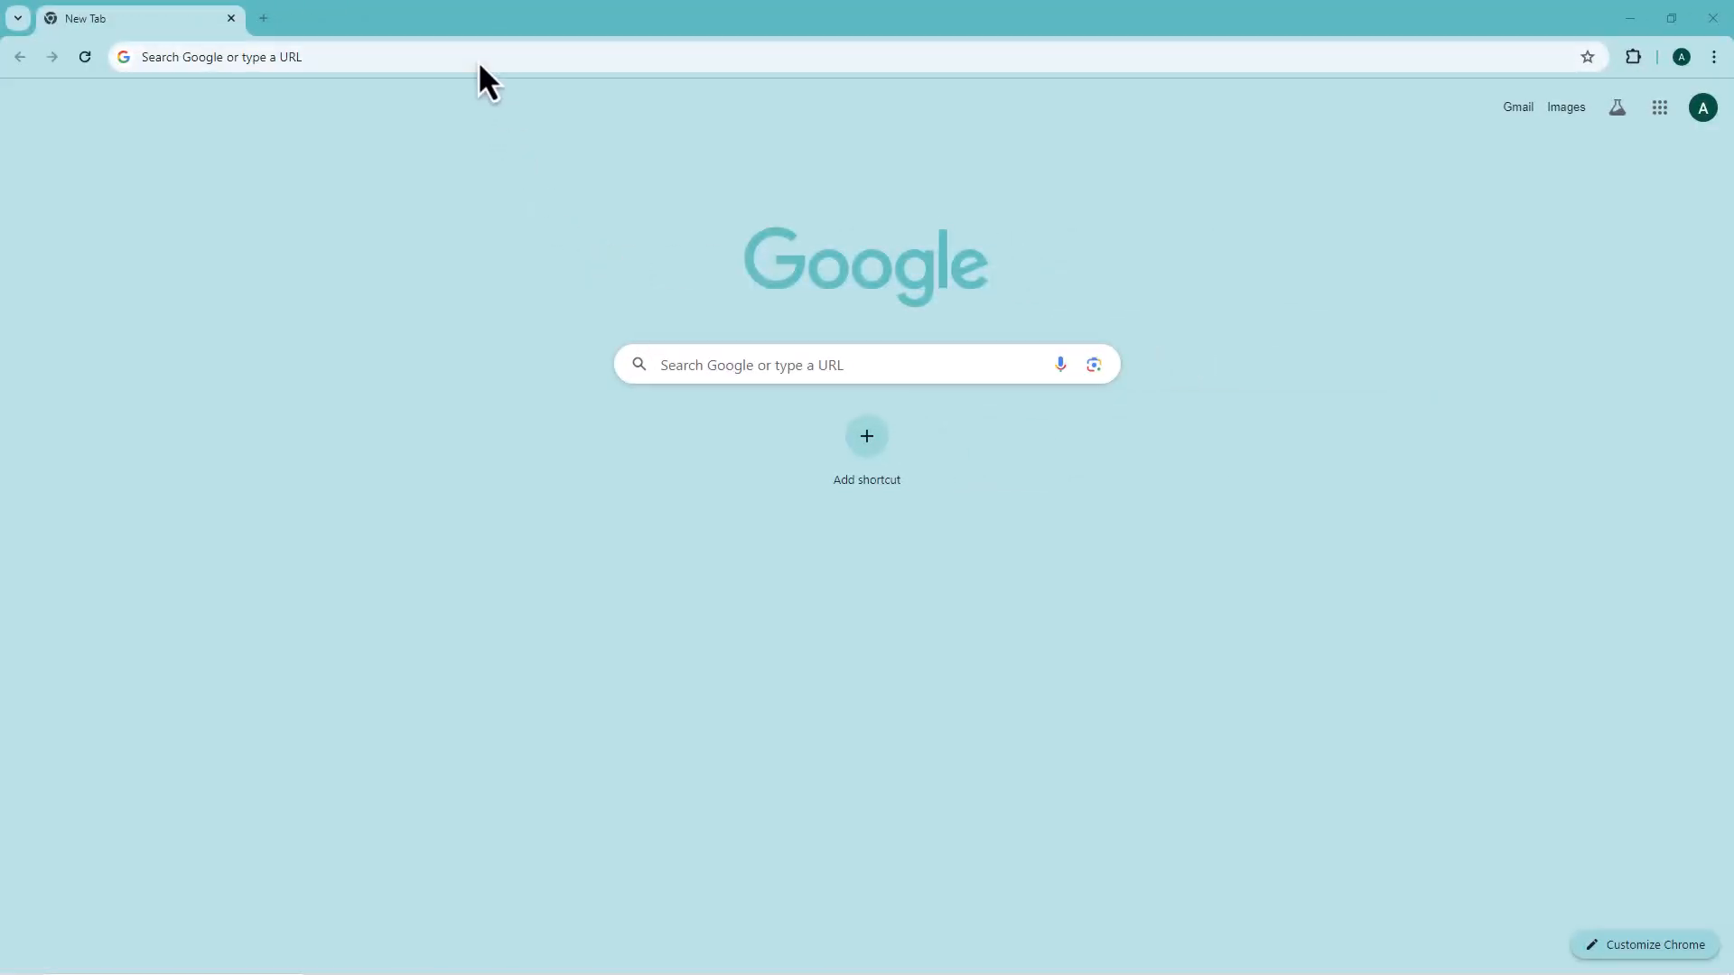
Go to creativecloud.adobe.com in the new tab to load the Creative Cloud welcome page
type("creativecloud.adobe")
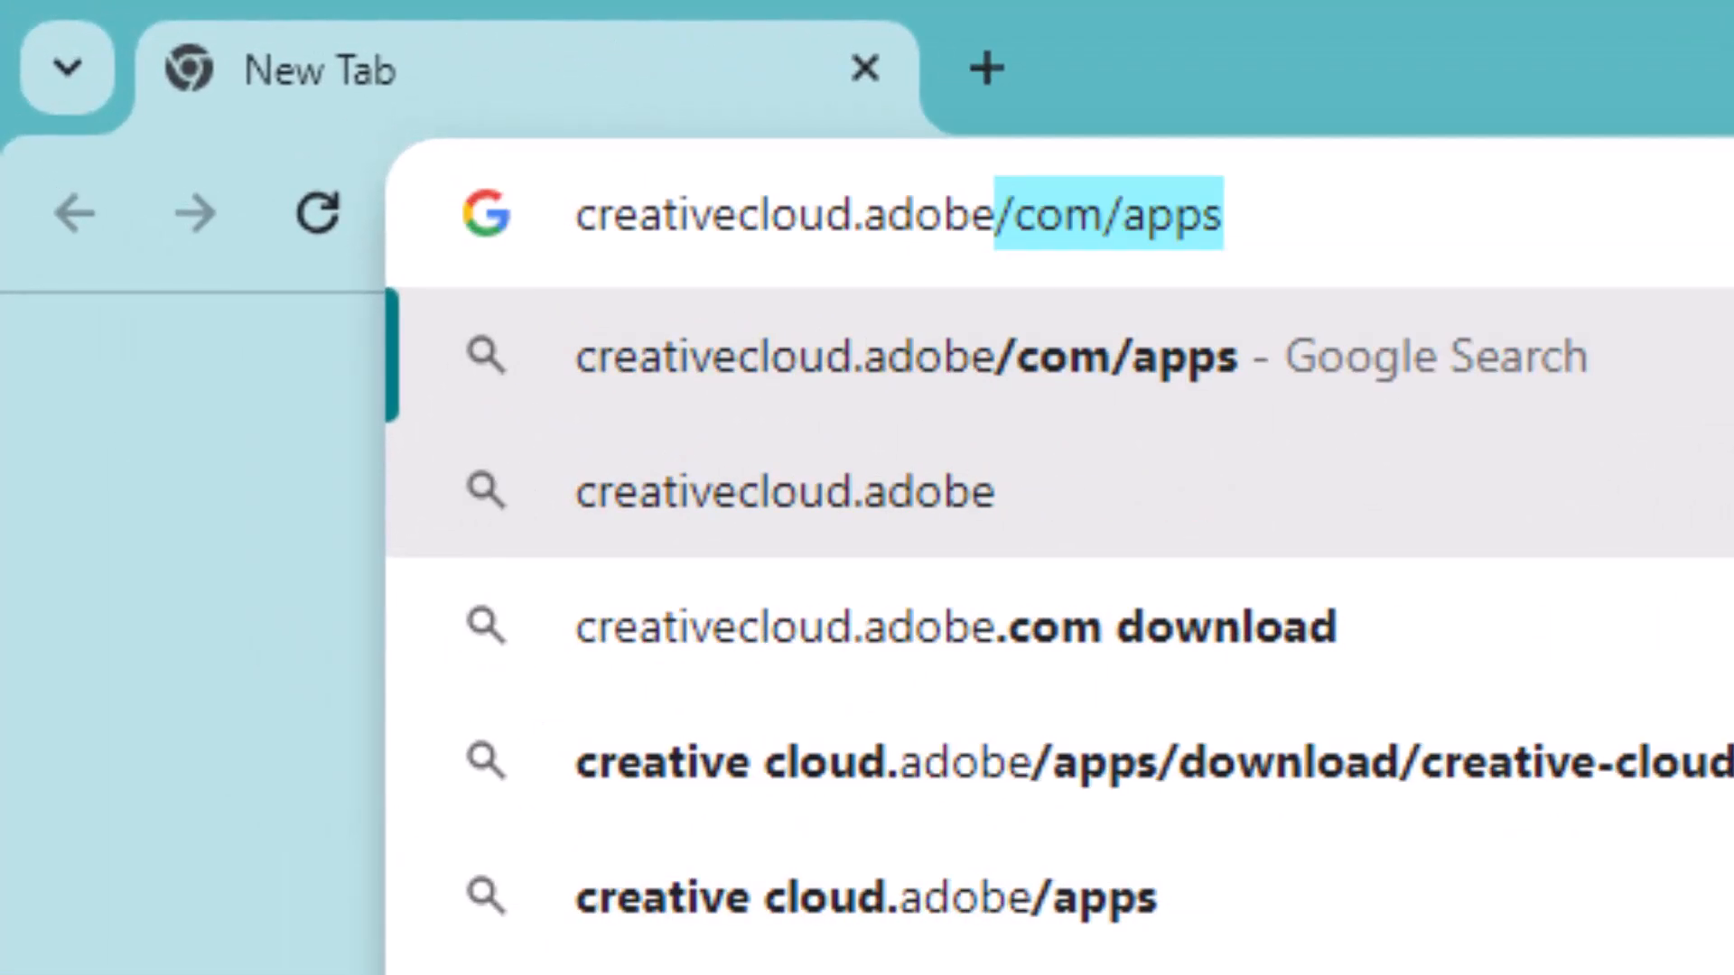
type("creativecloud.adobe.com")
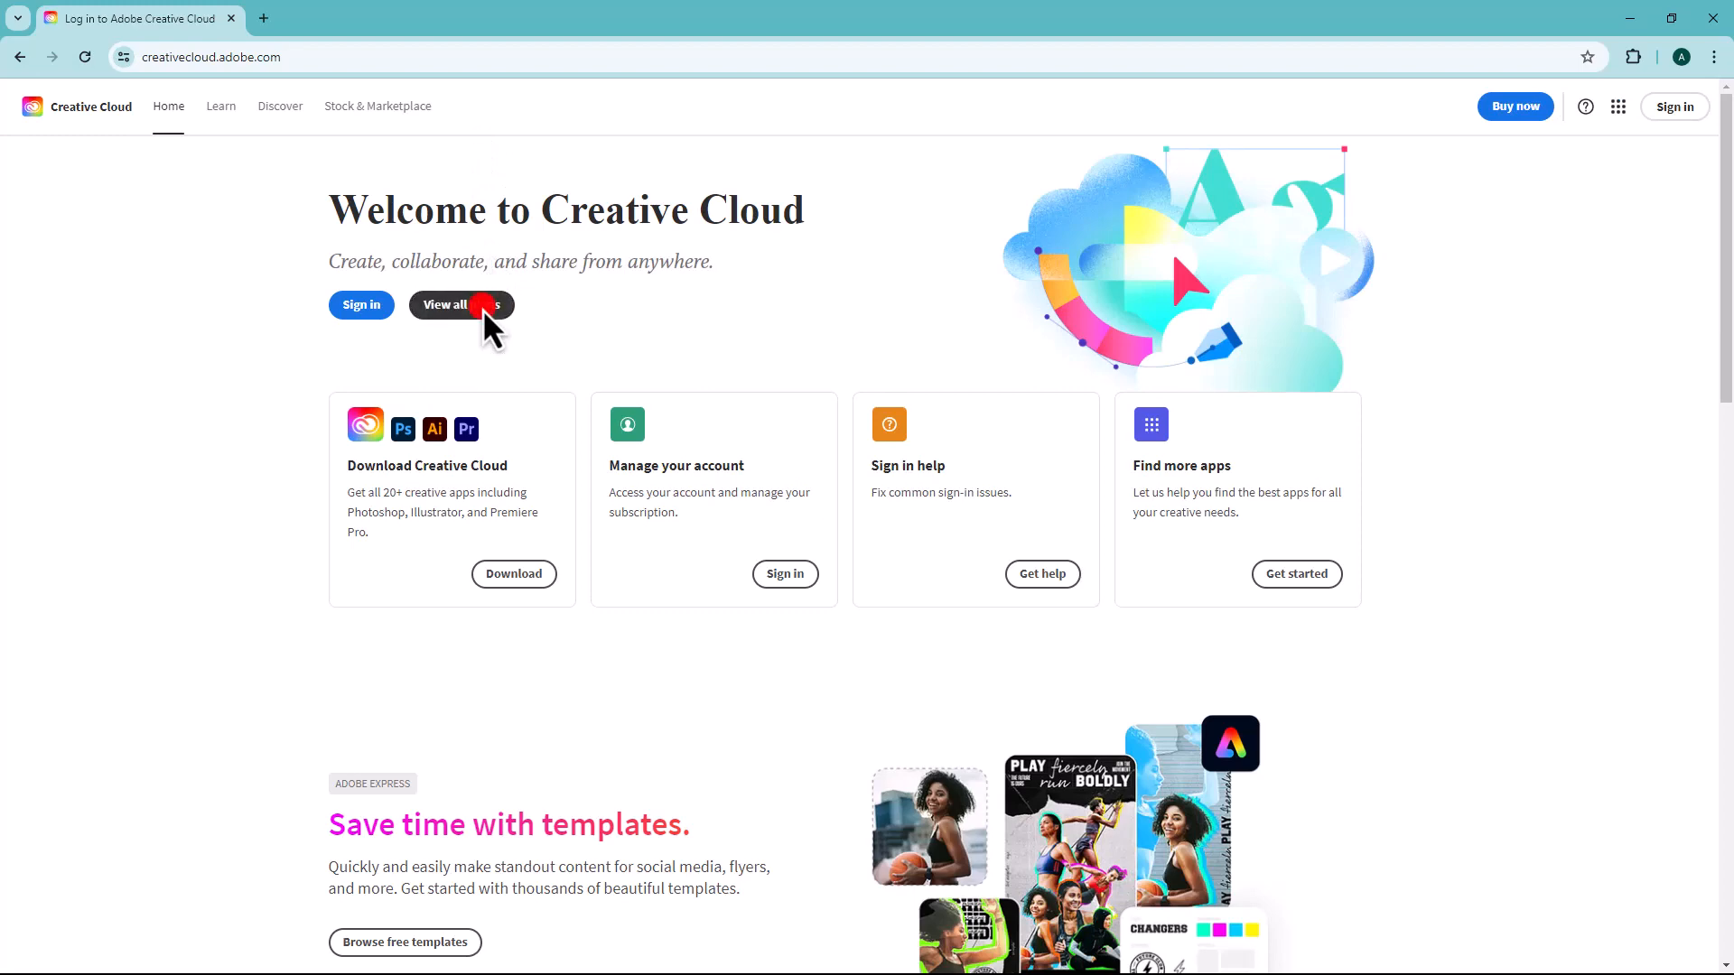
View all Creative Cloud plans from the welcome page, landing on individual plans and pricing
left_click(457, 303)
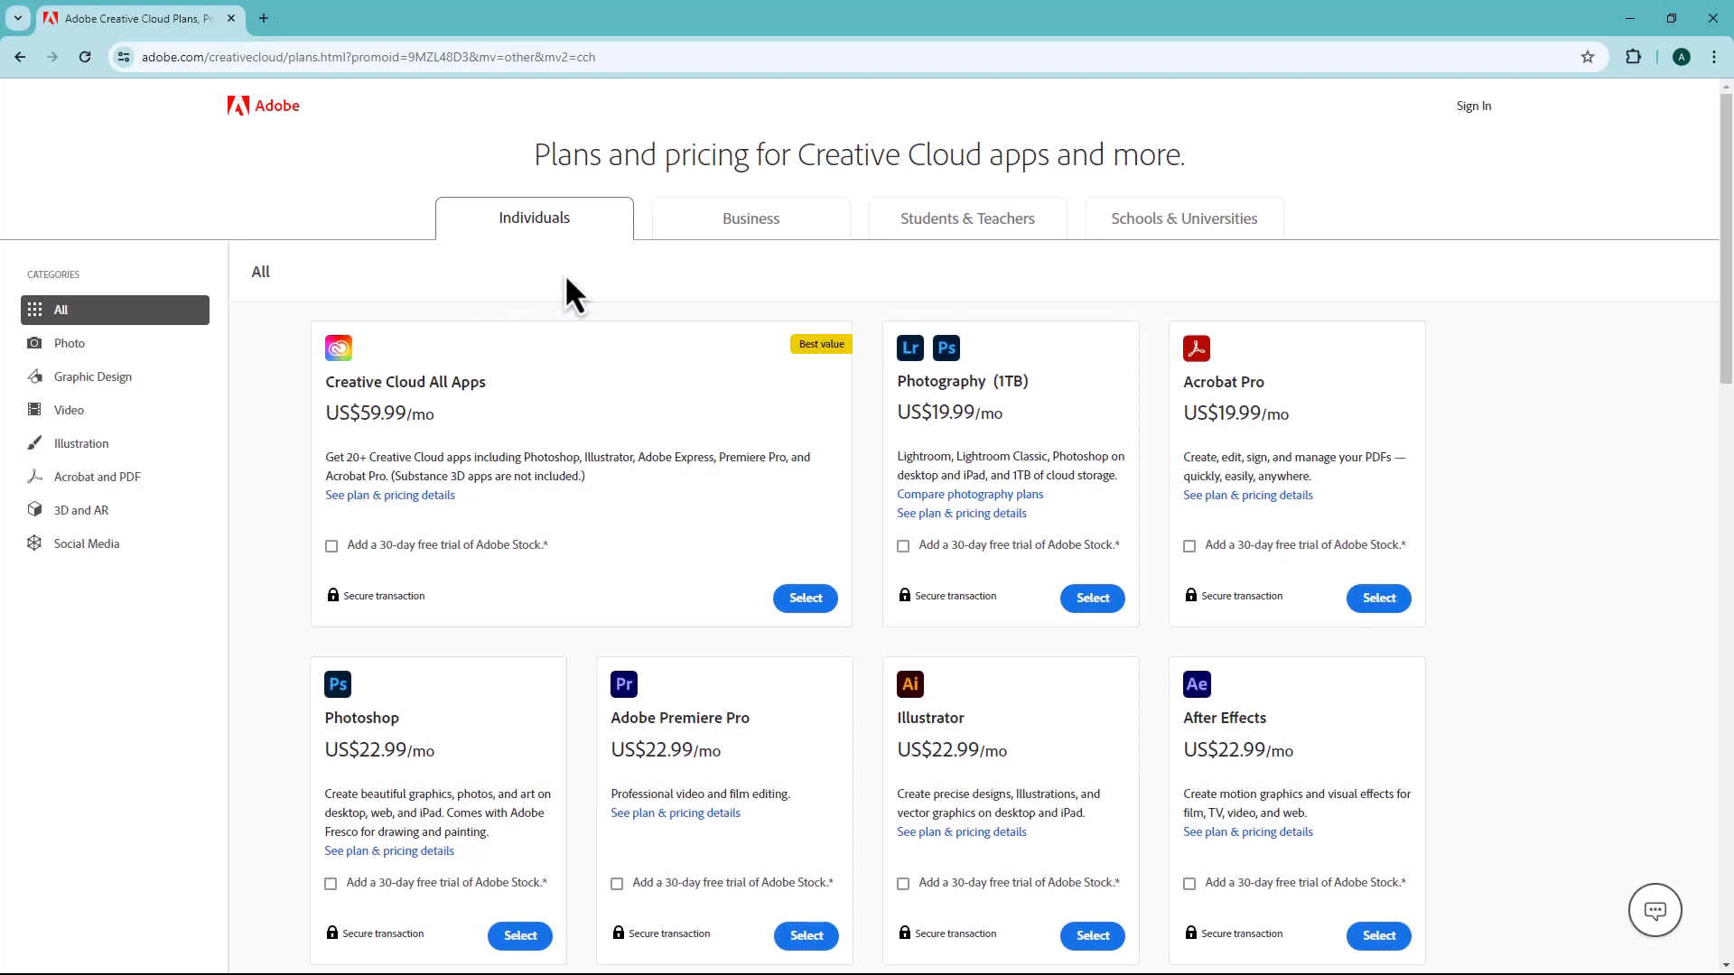
Switch the pricing page to Business team plans with per-license monthly prices
left_click(749, 218)
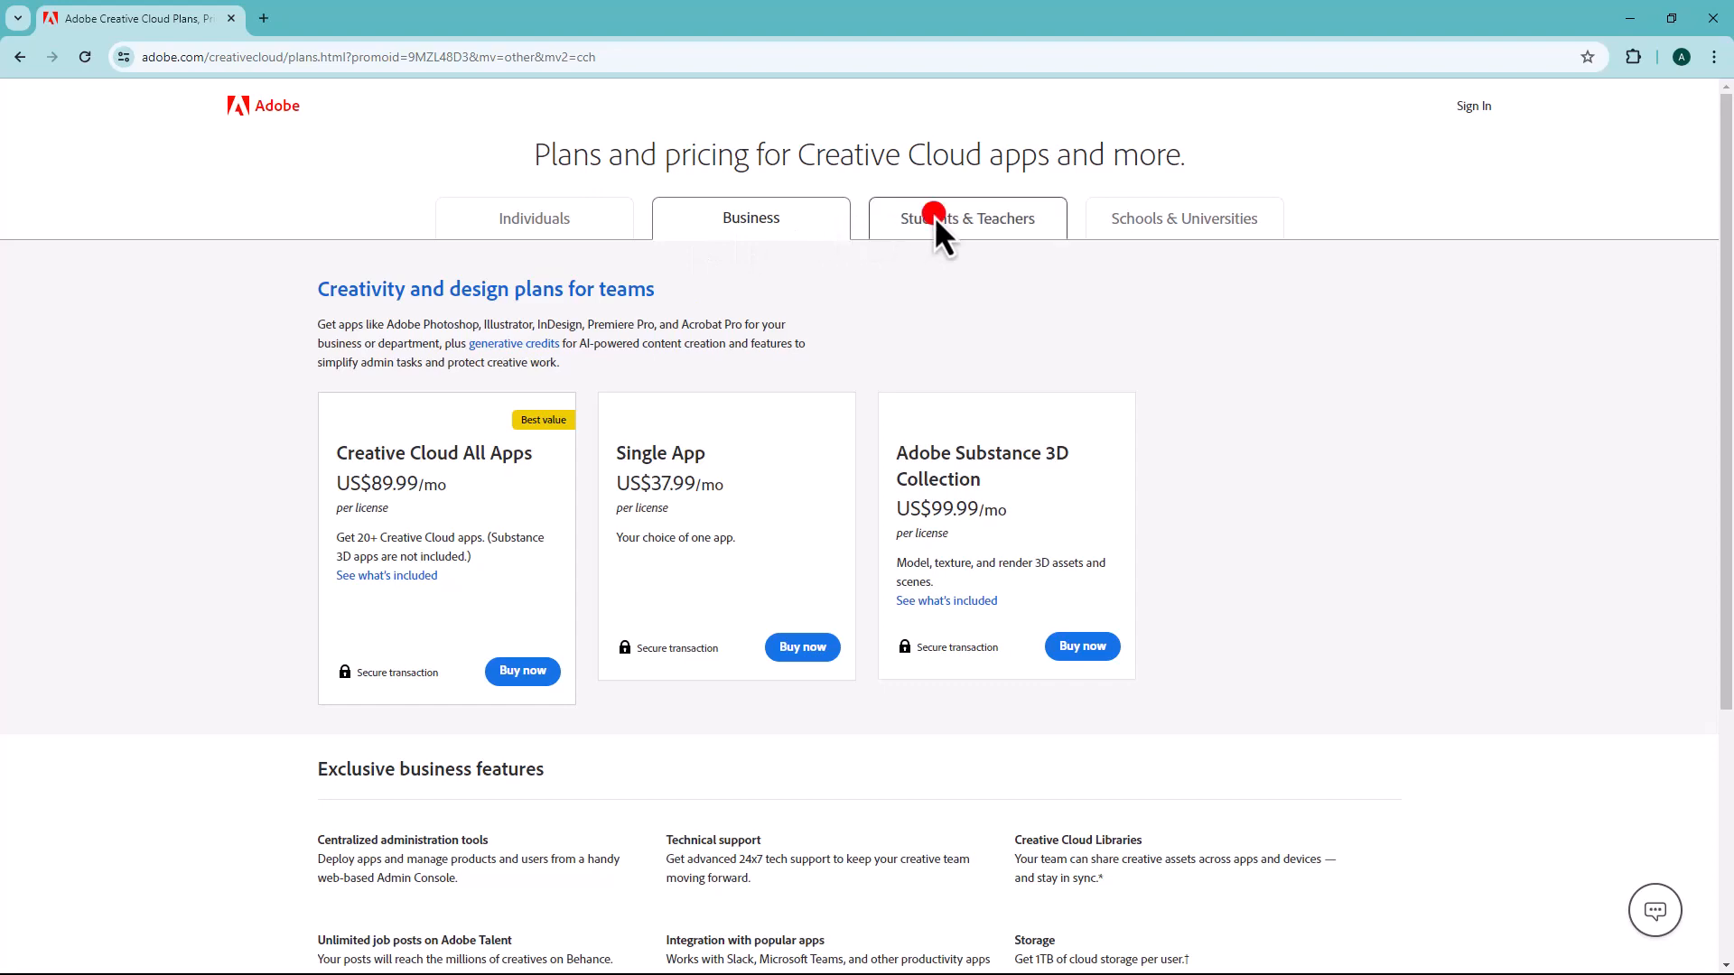
left_click(967, 218)
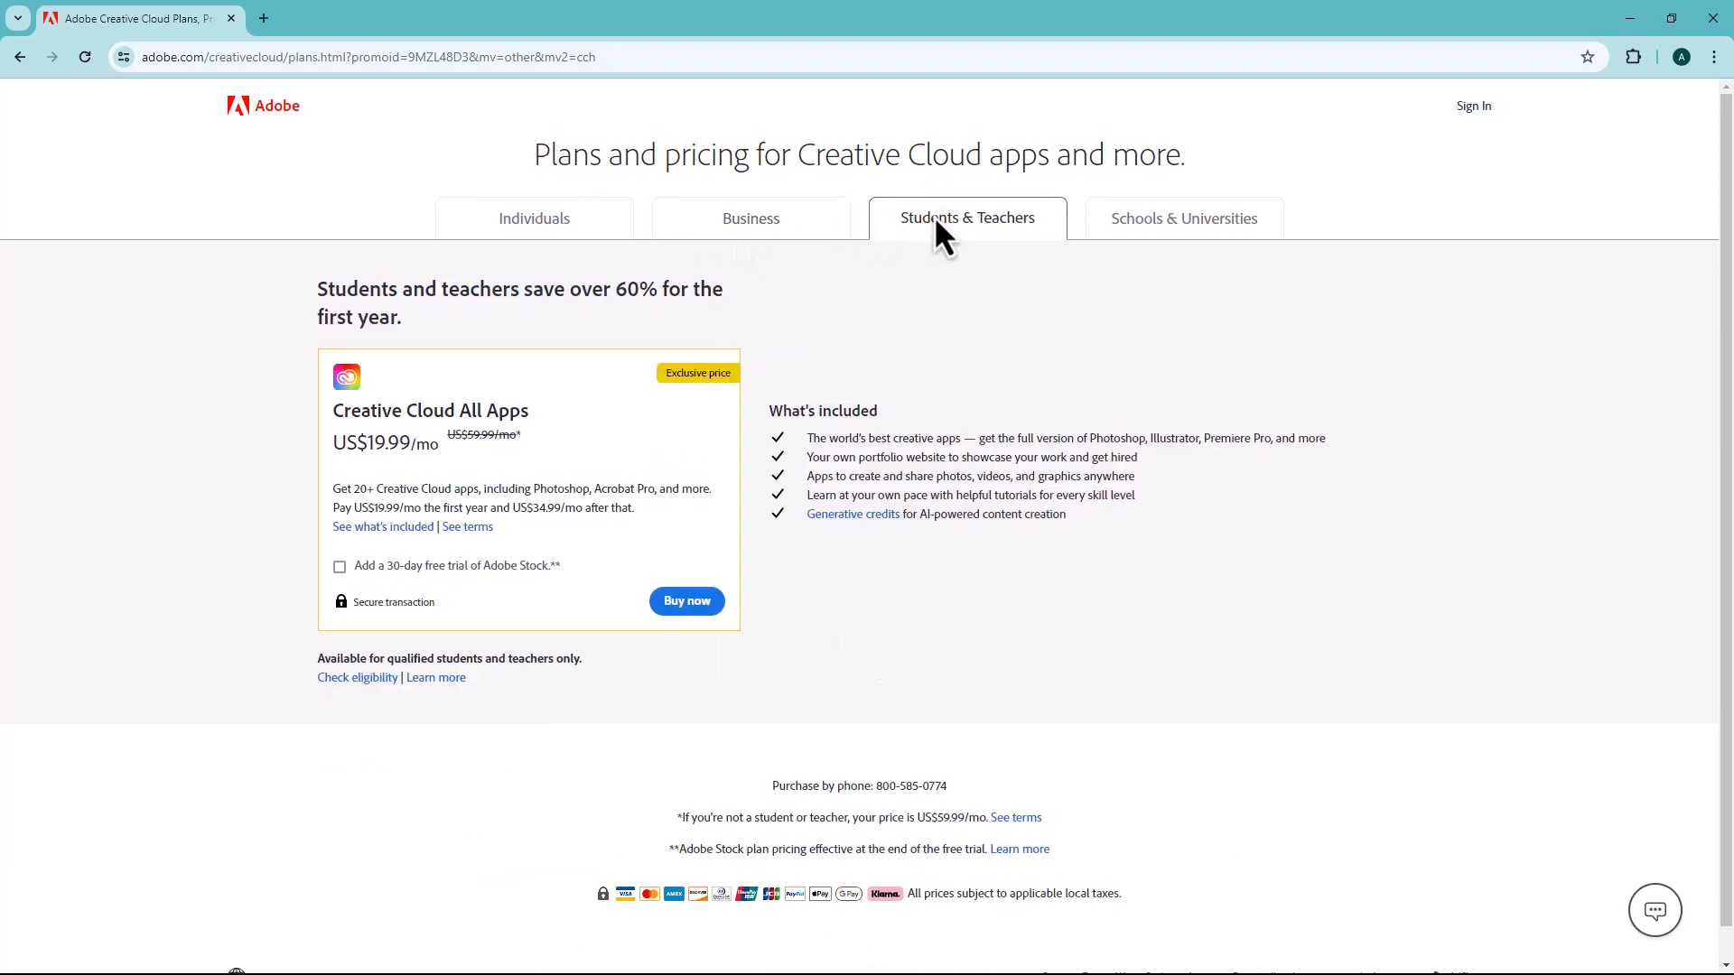
left_click(1181, 218)
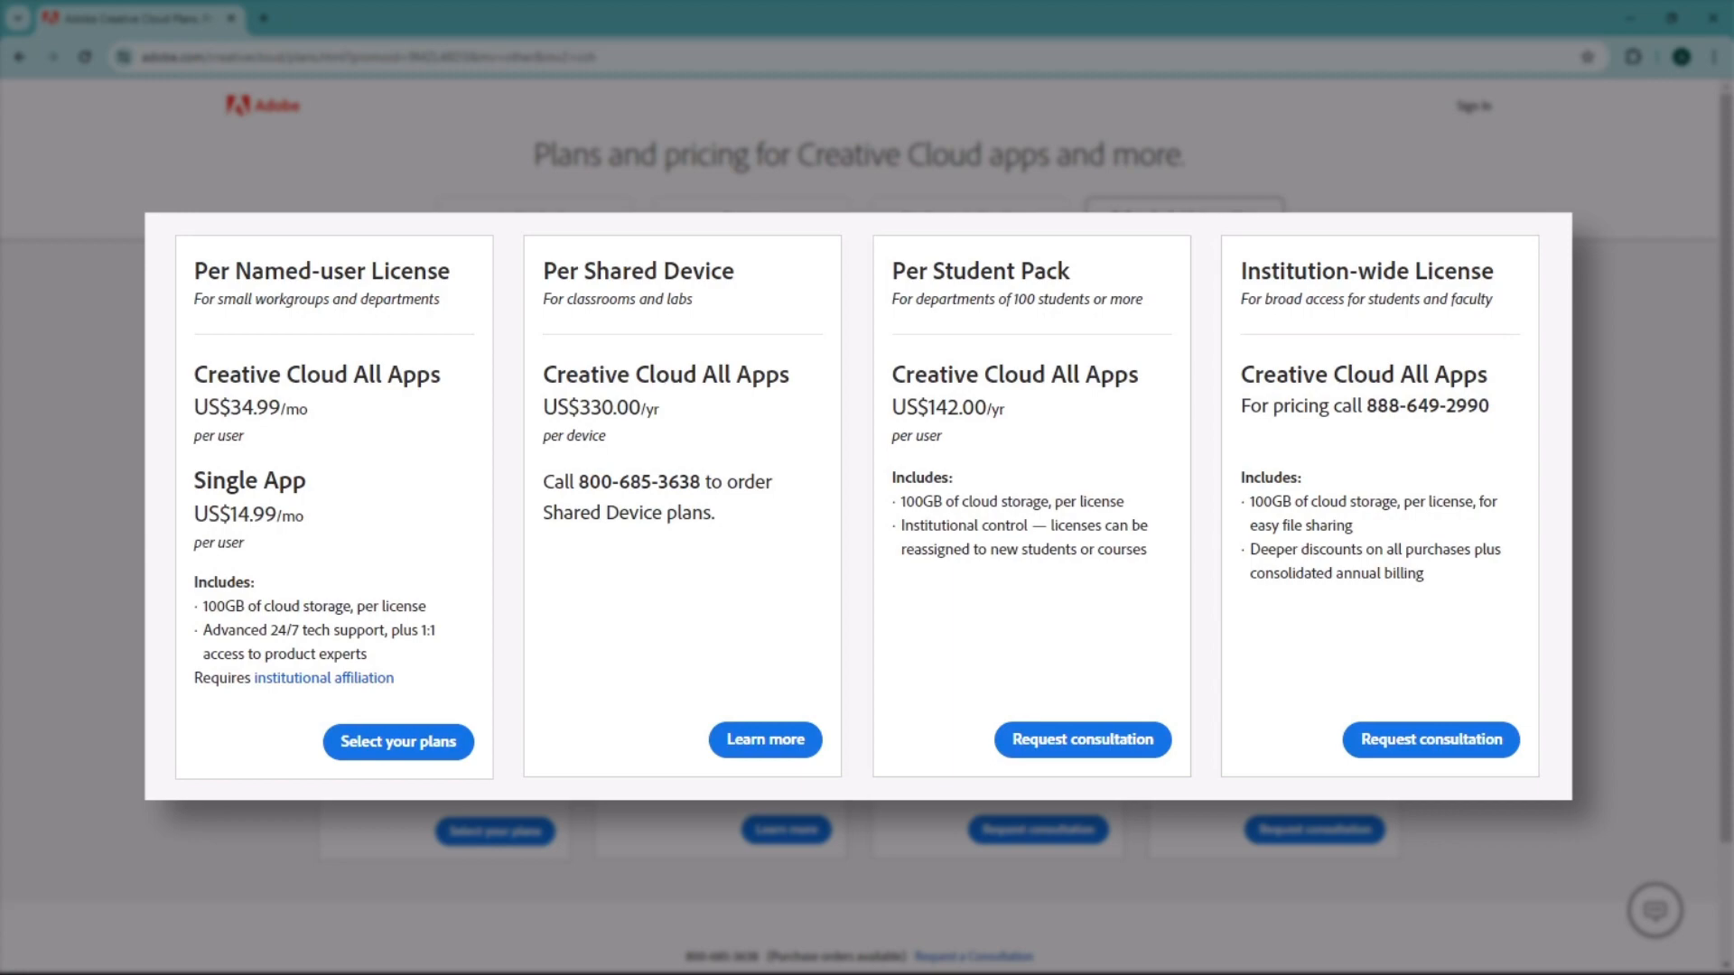
left_click(1185, 218)
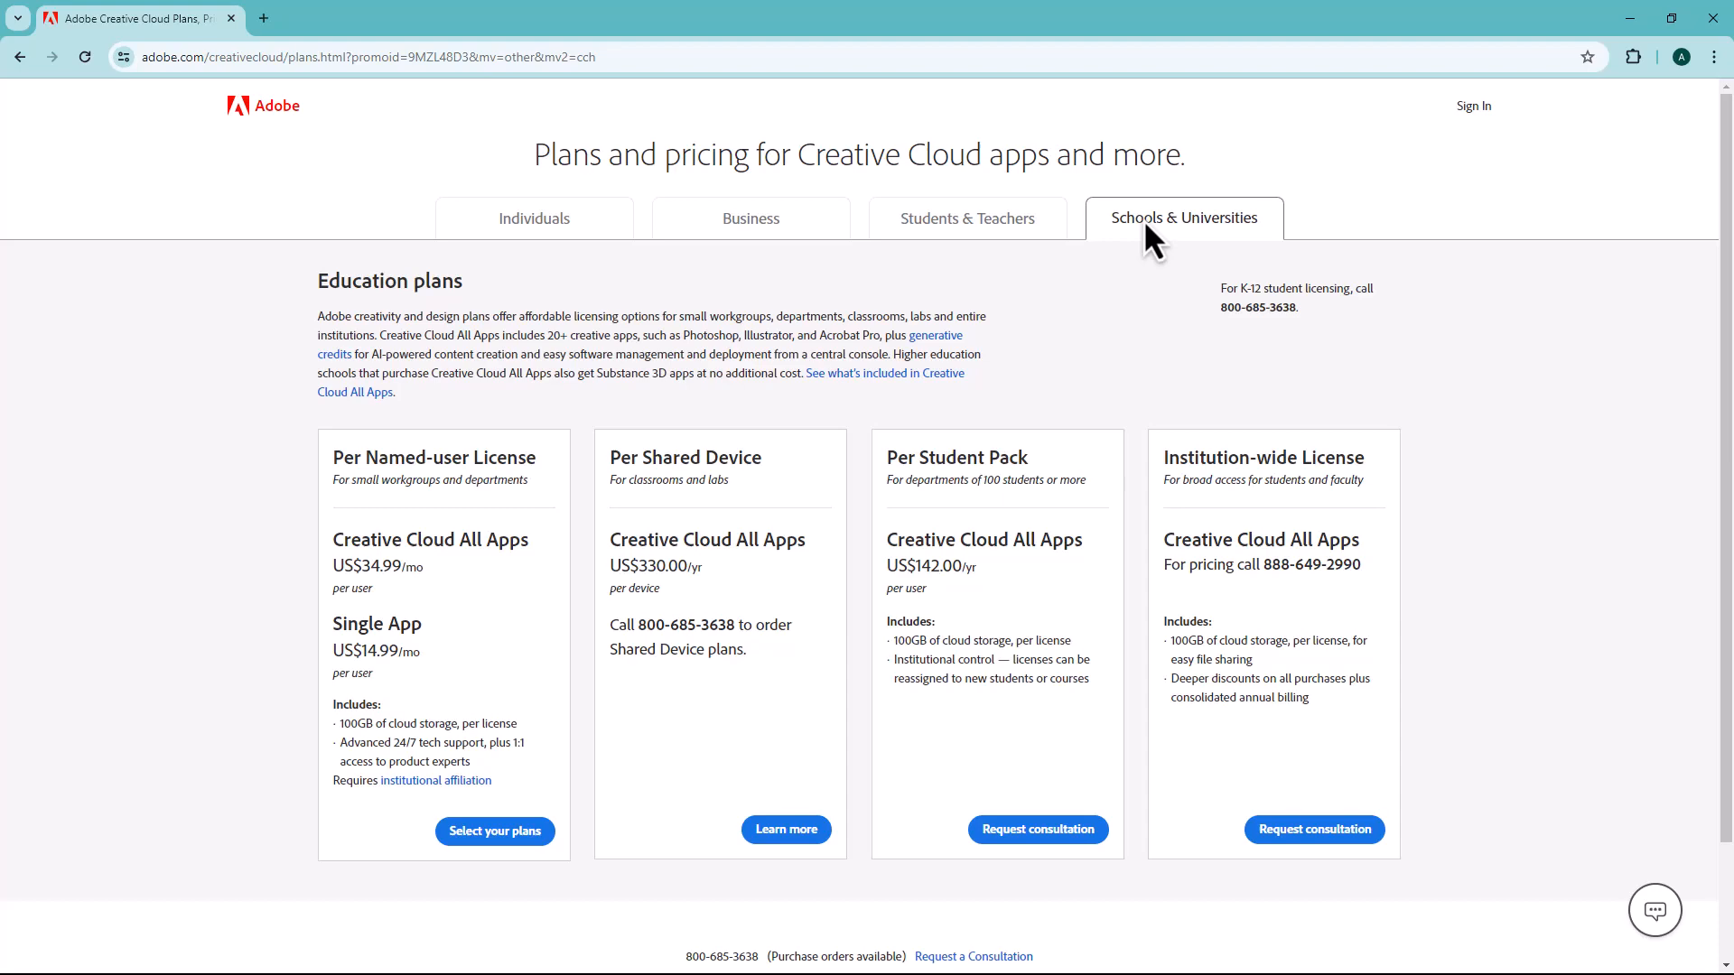
left_click(749, 219)
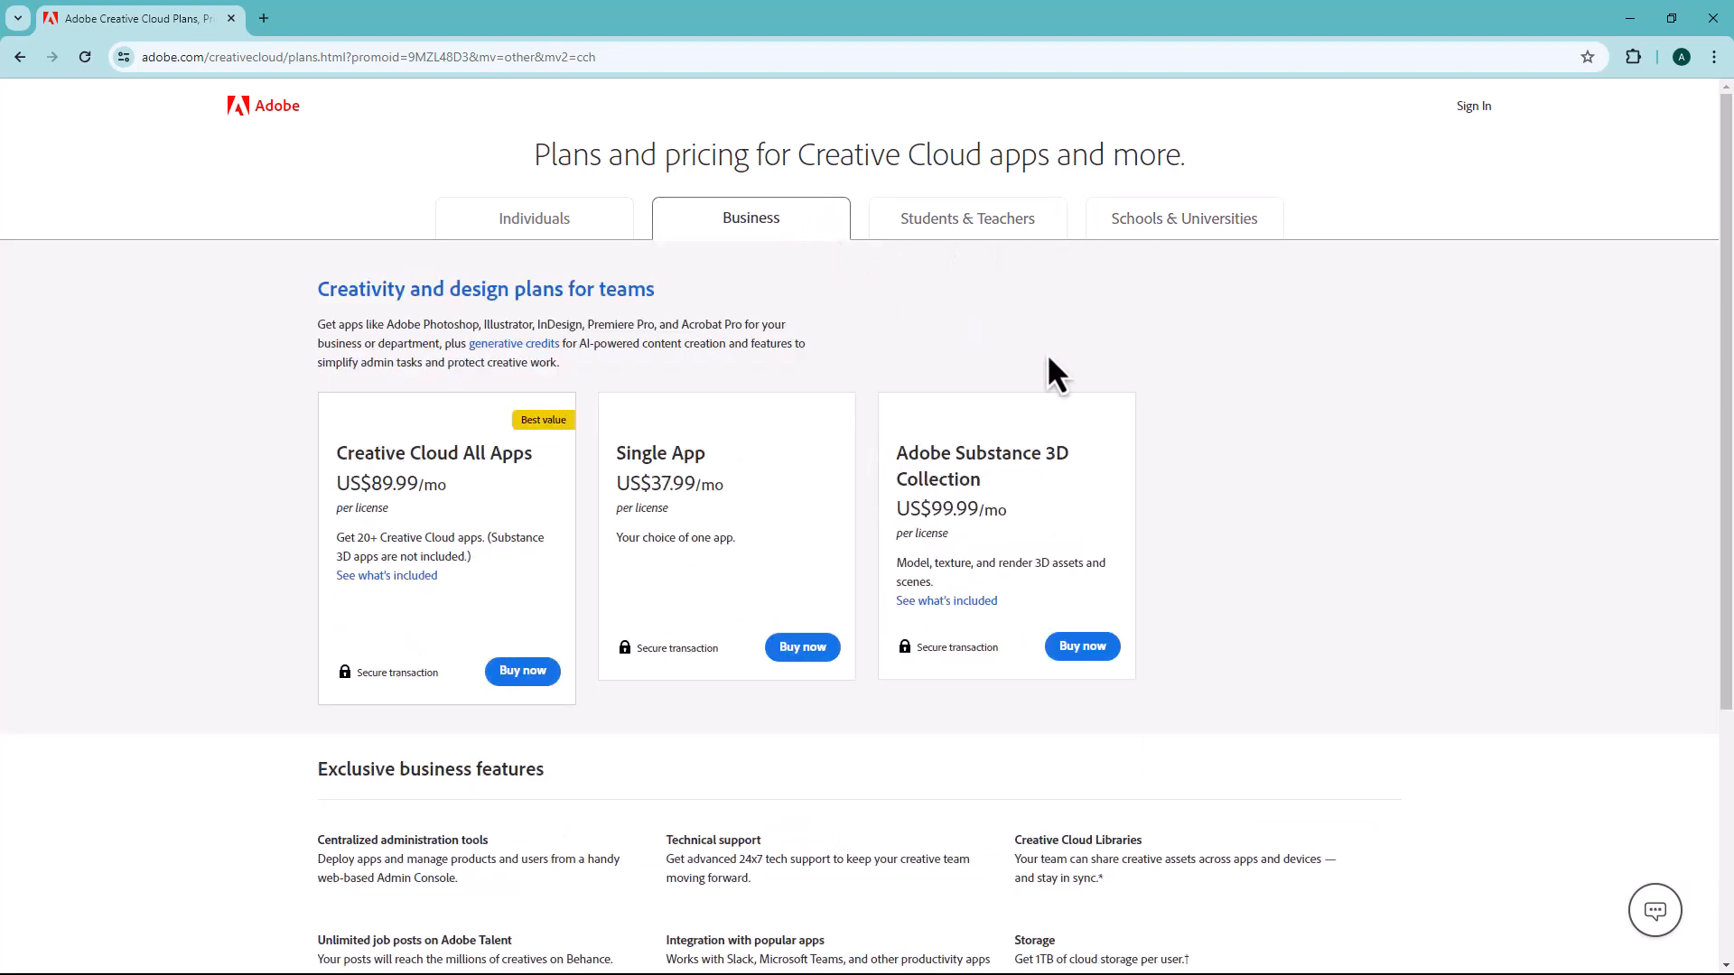
mouse_move(1156, 376)
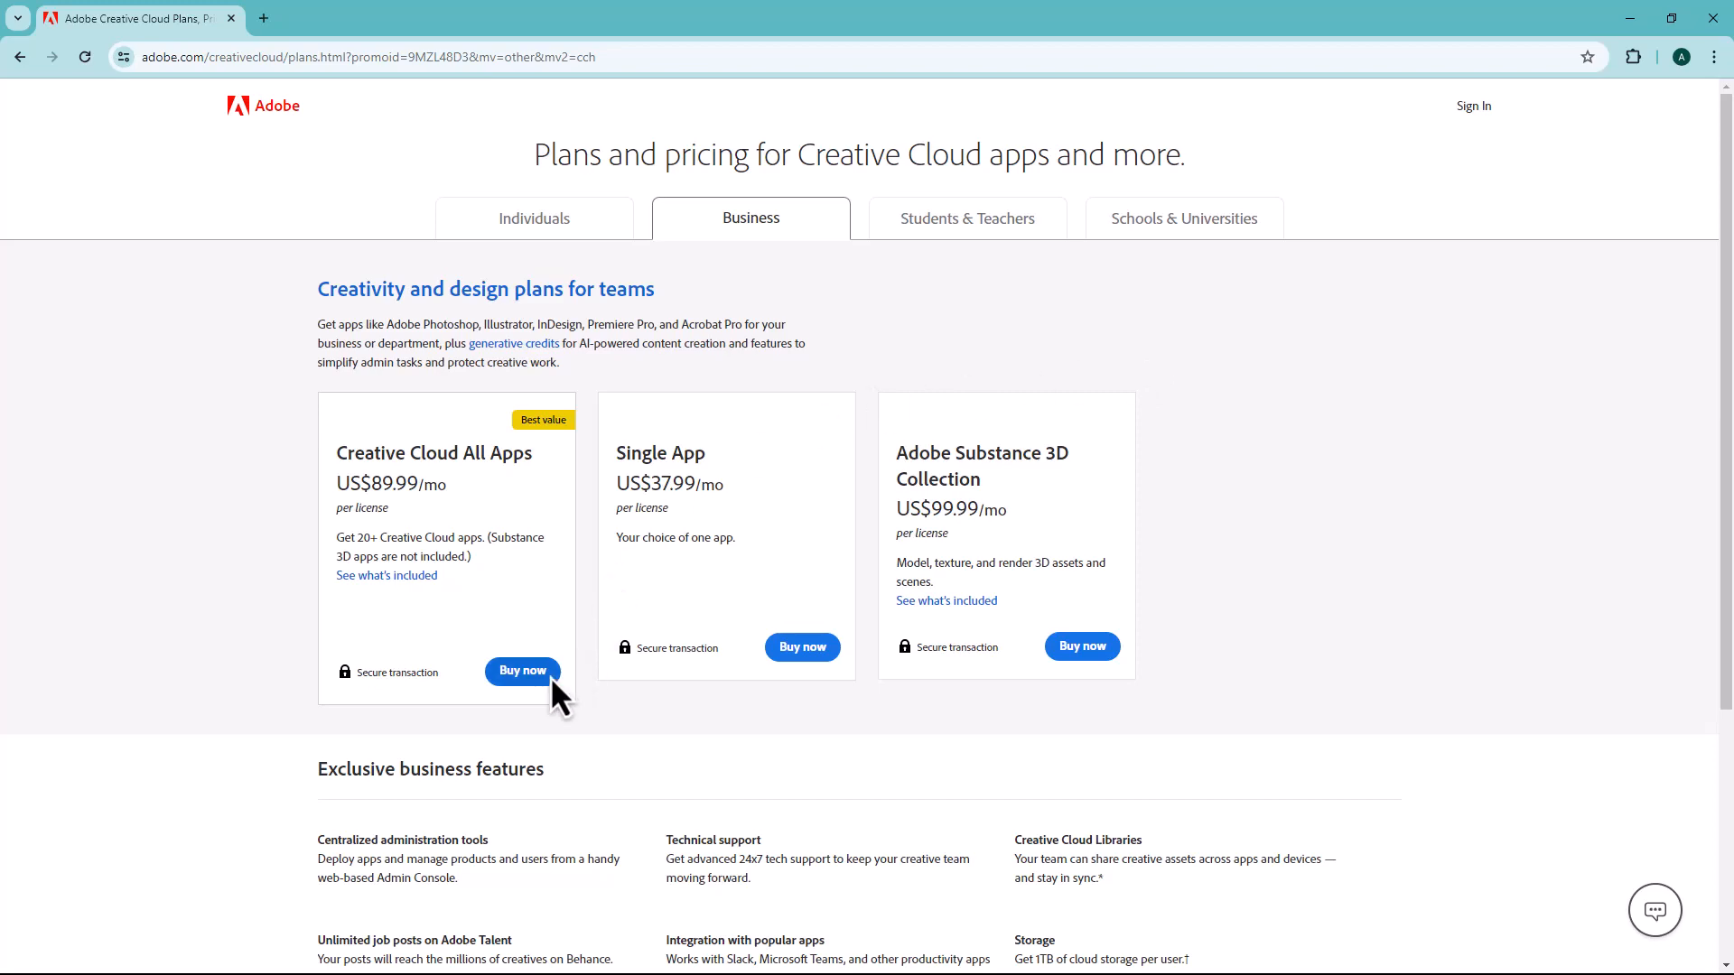
Buy the business Creative Cloud All Apps plan, annual paid monthly, and submit the business email
left_click(521, 672)
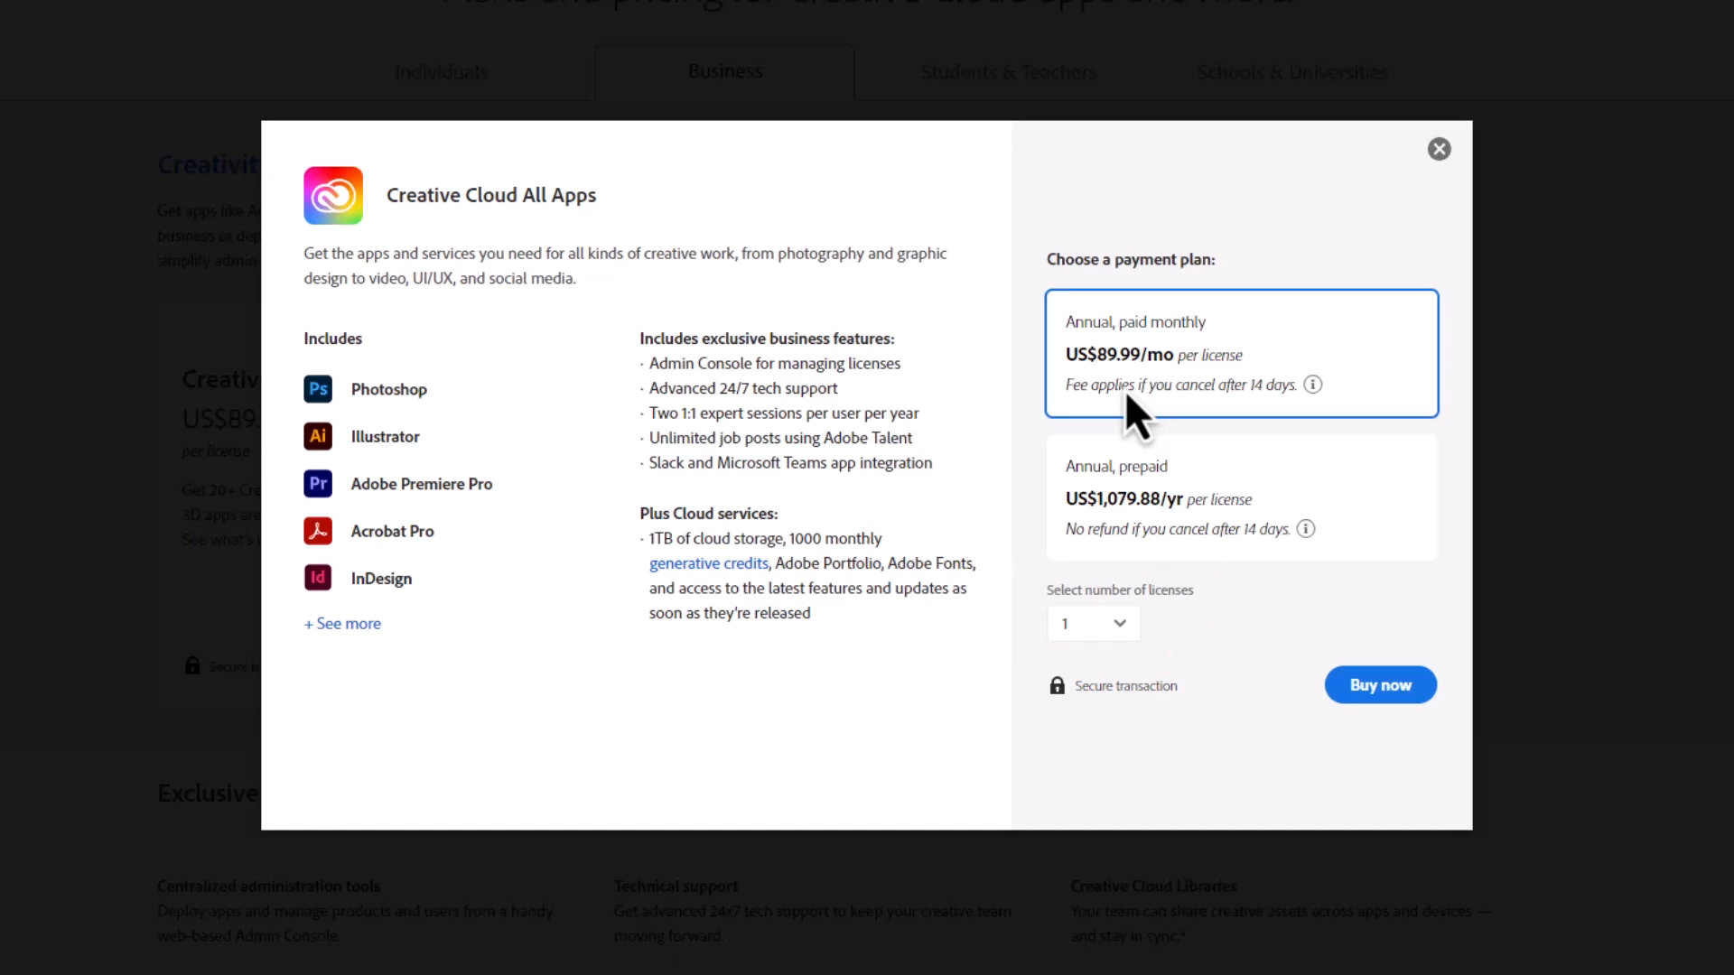
left_click(1378, 685)
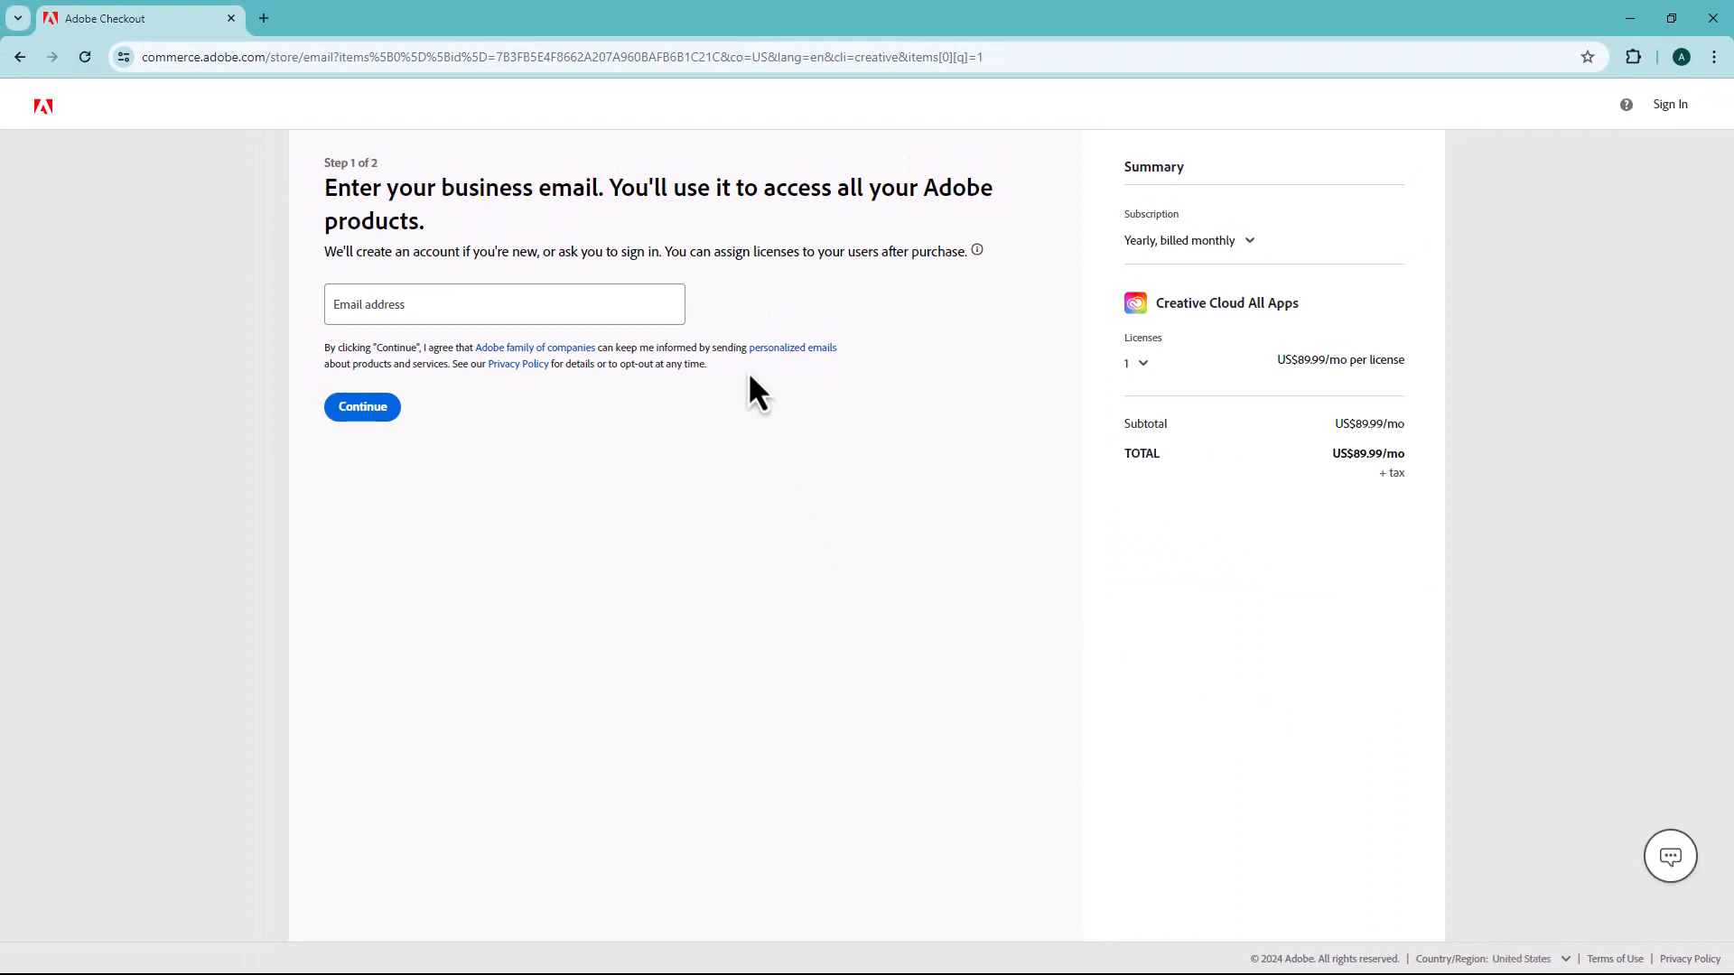
type("au")
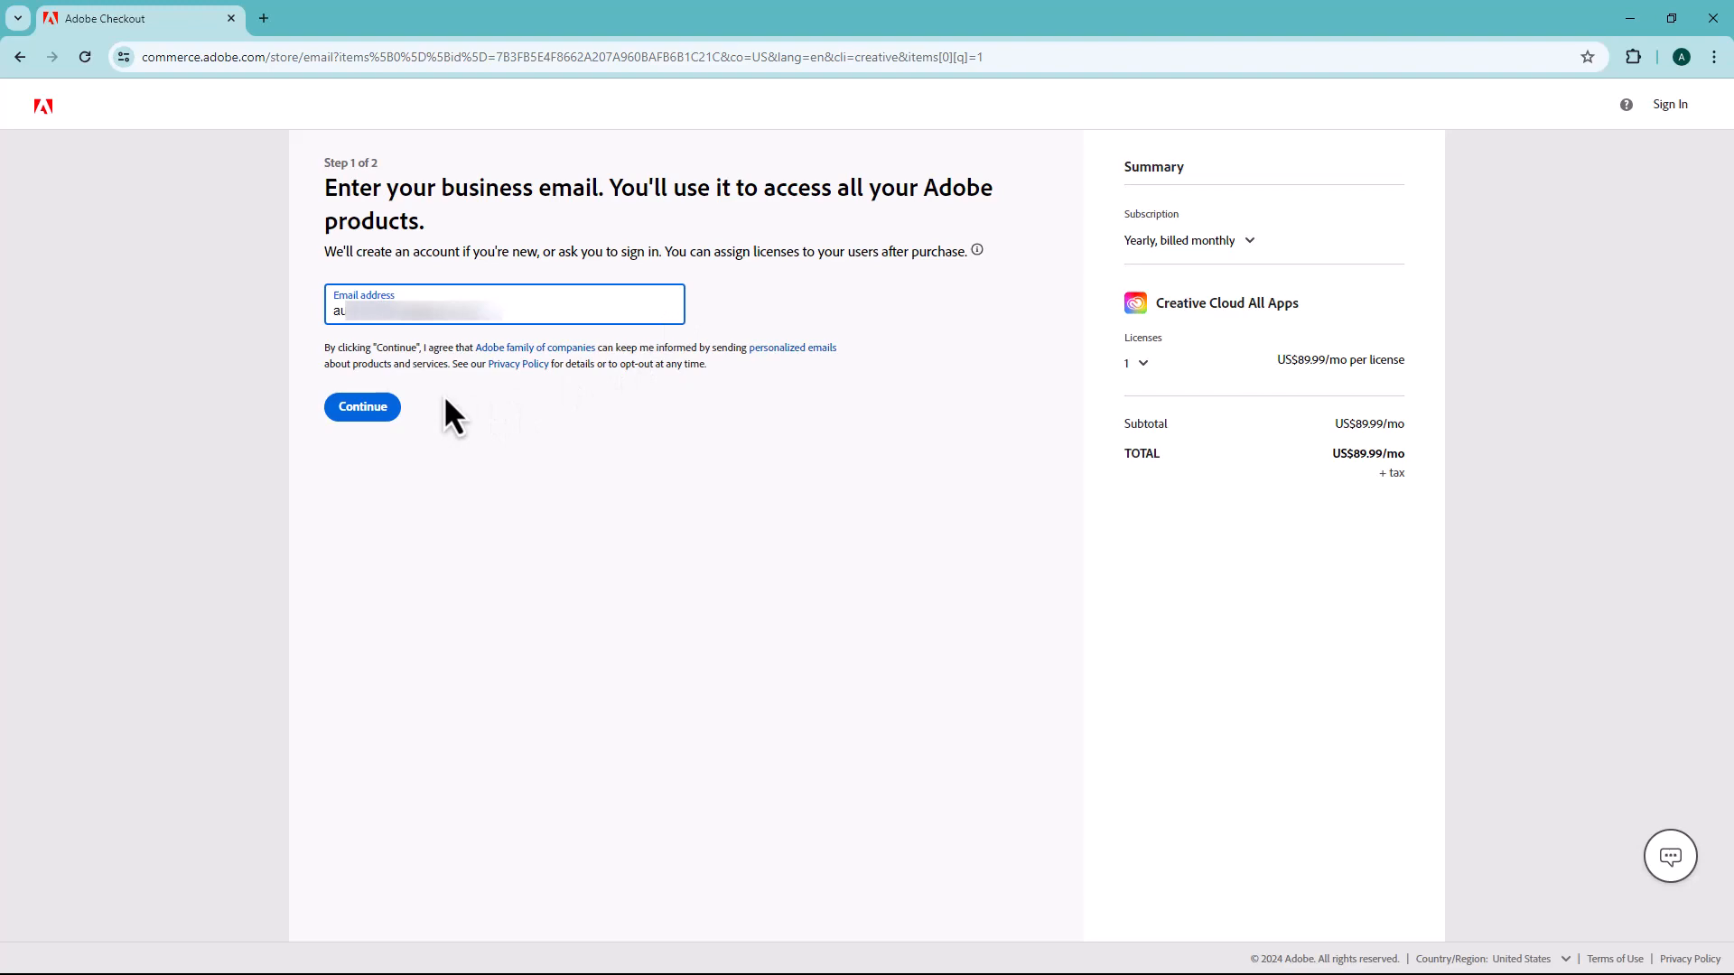
left_click(361, 406)
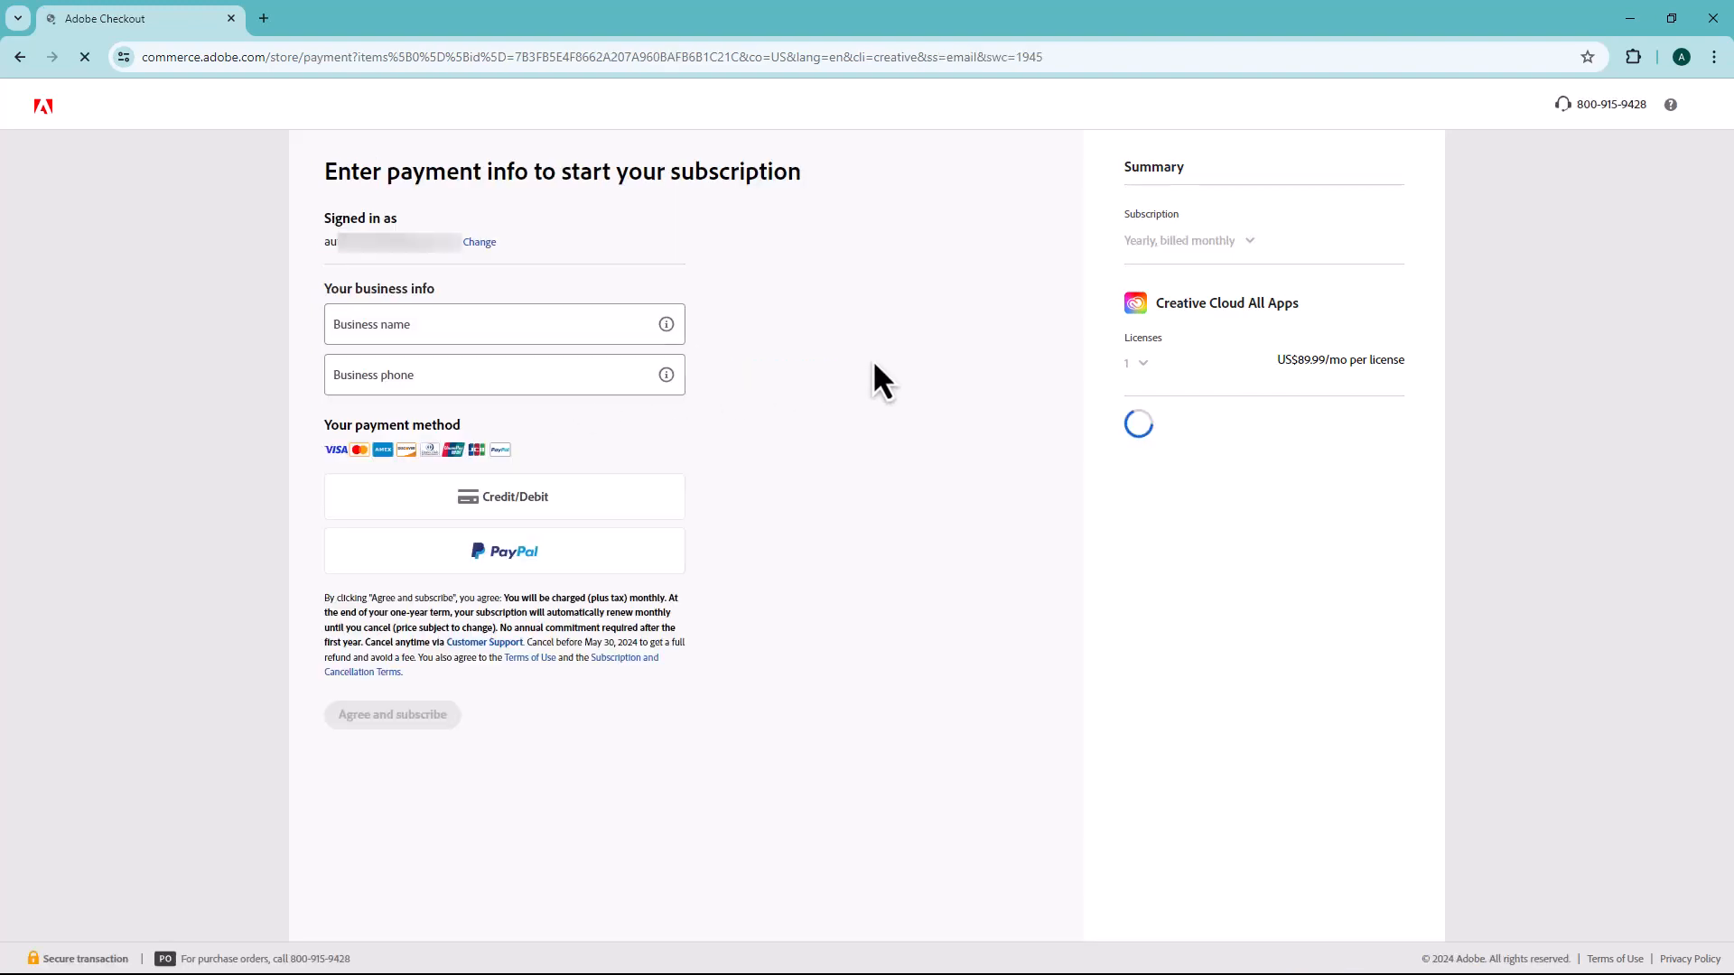
Enter the business name and phone and choose Credit/Debit card payment, revealing the card fields
left_click(503, 323)
type("000")
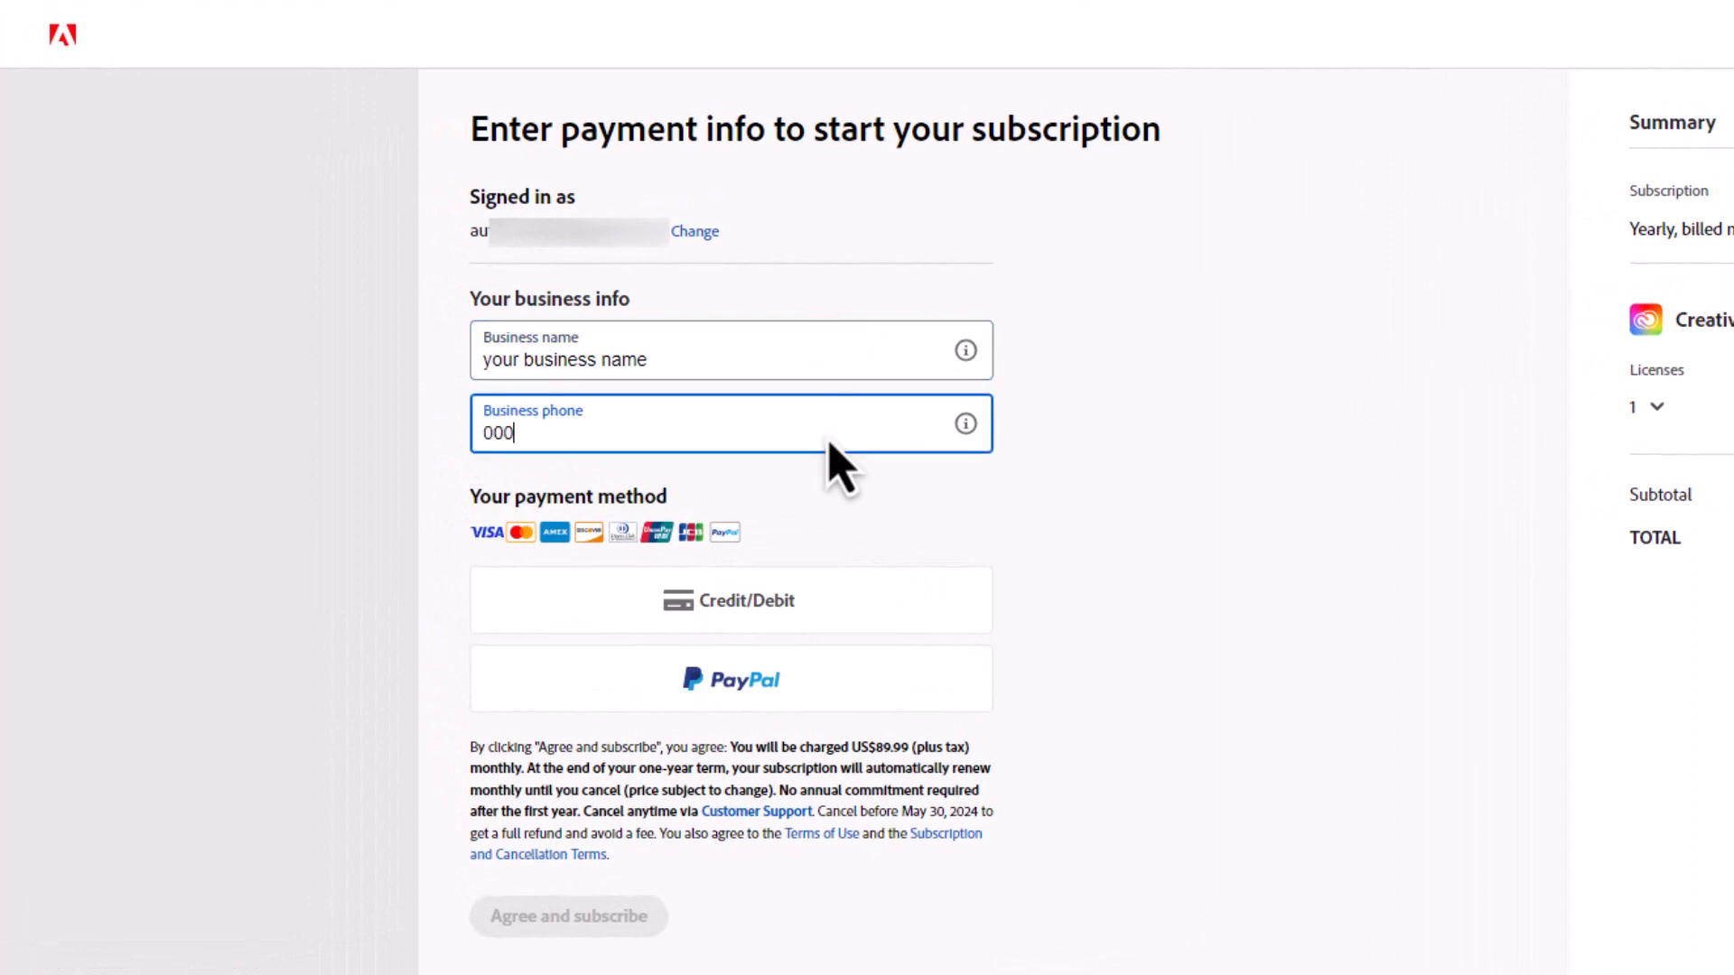
left_click(728, 599)
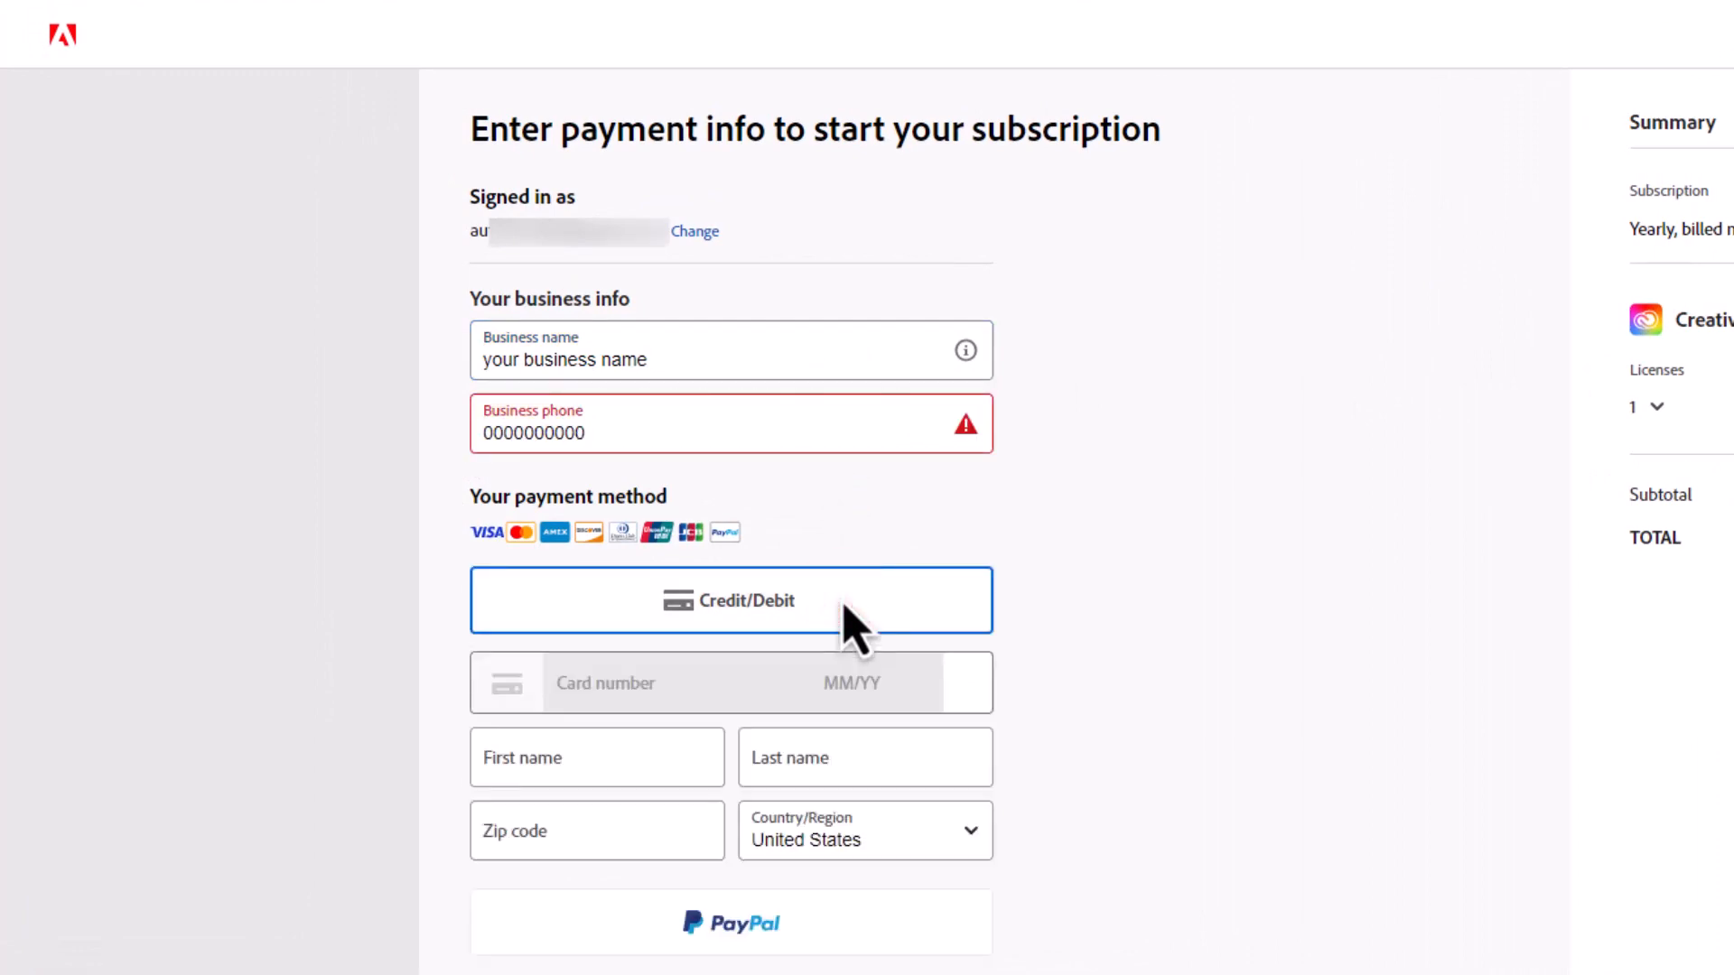
scroll("down", 3)
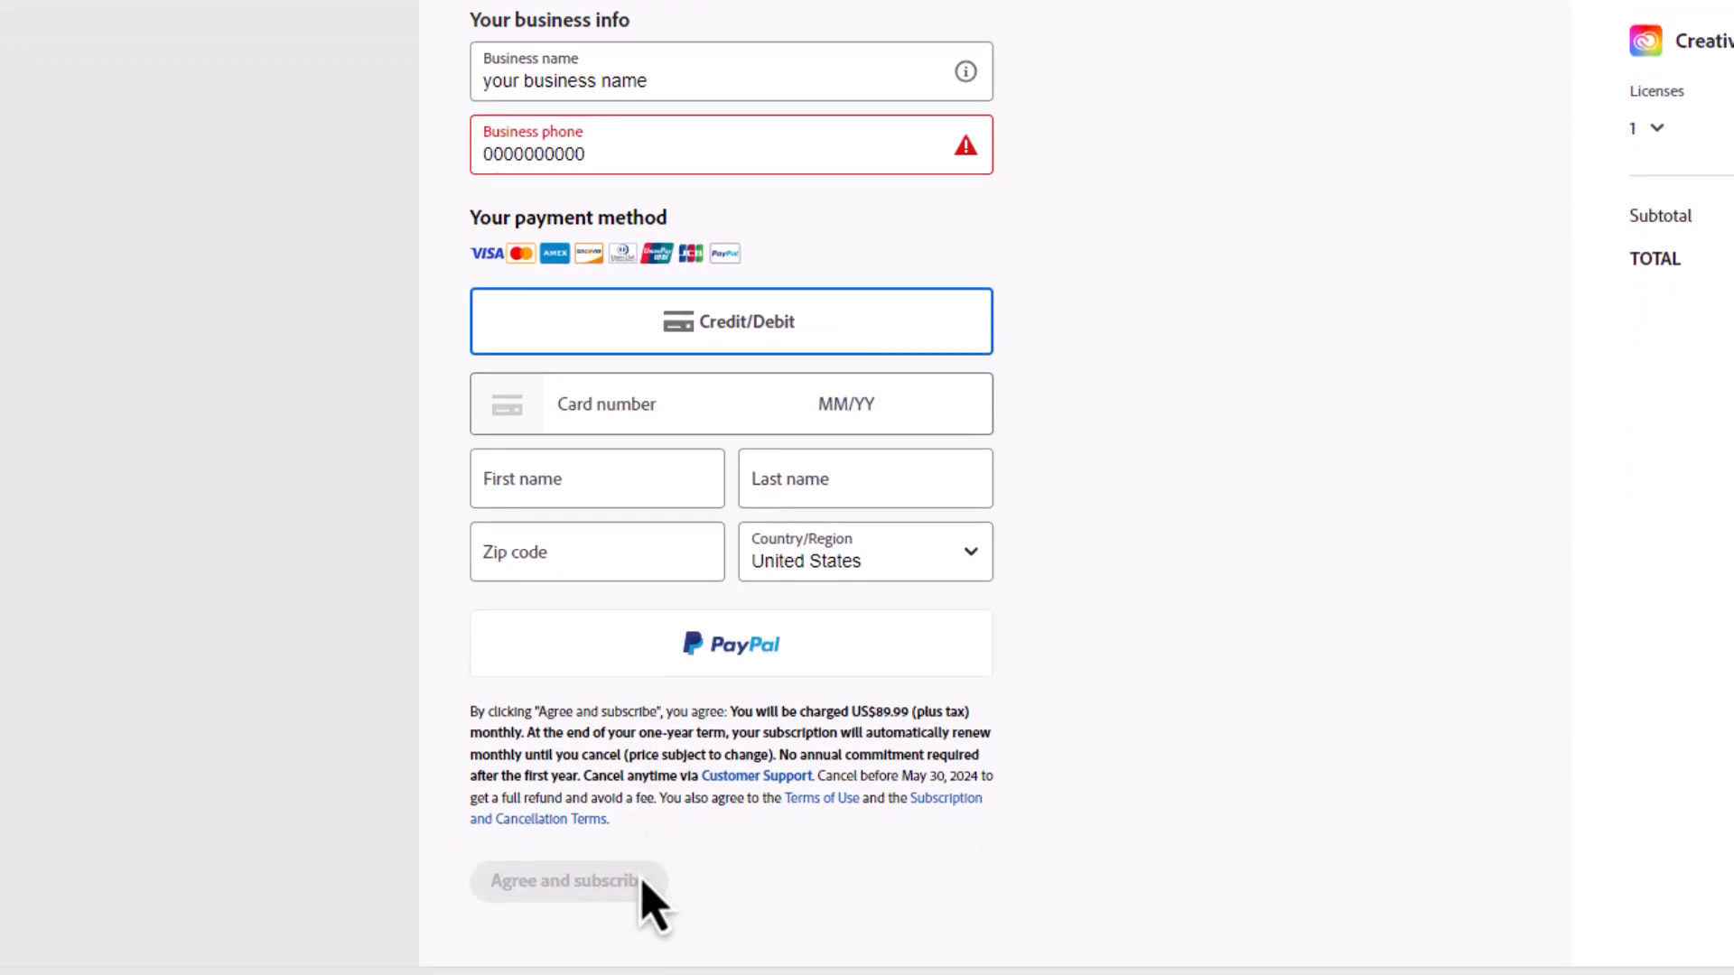